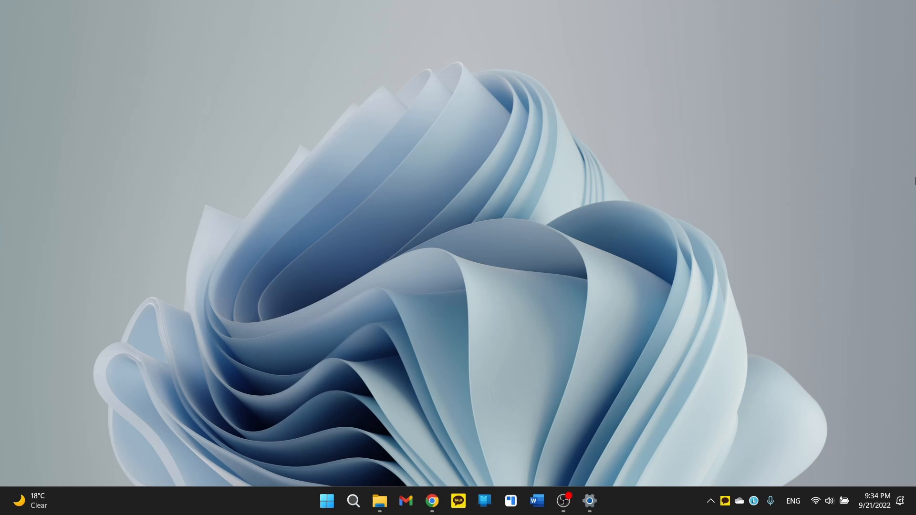
- Open a new Chrome window from the taskbar, showing the Google search page
{"action": "left_click", "coordinate": [326, 500]}
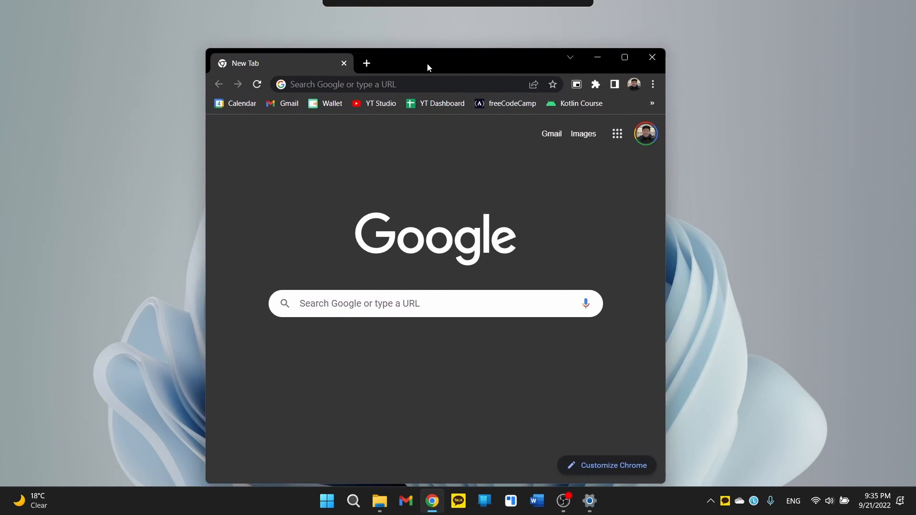
{"action": "left_click_drag", "start_coordinate": [428, 67], "coordinate": [456, 62]}
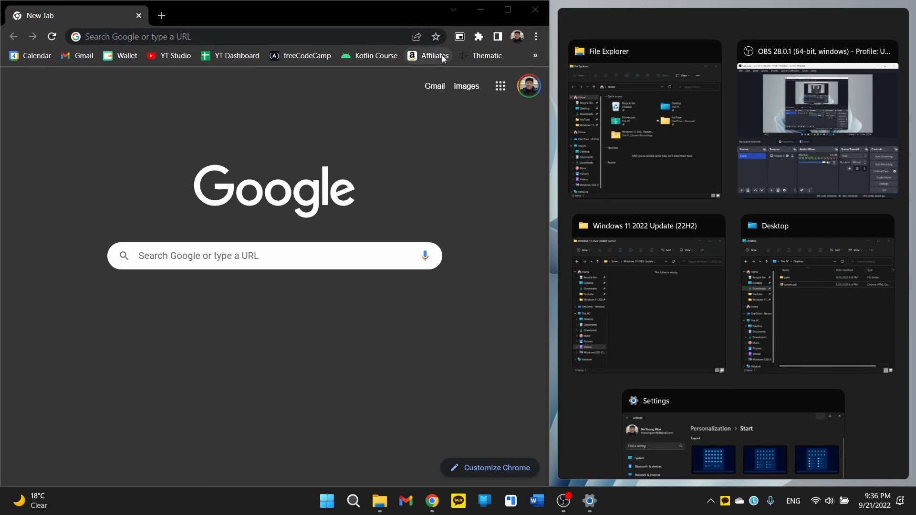
{"action": "mouse_move", "coordinate": [657, 206]}
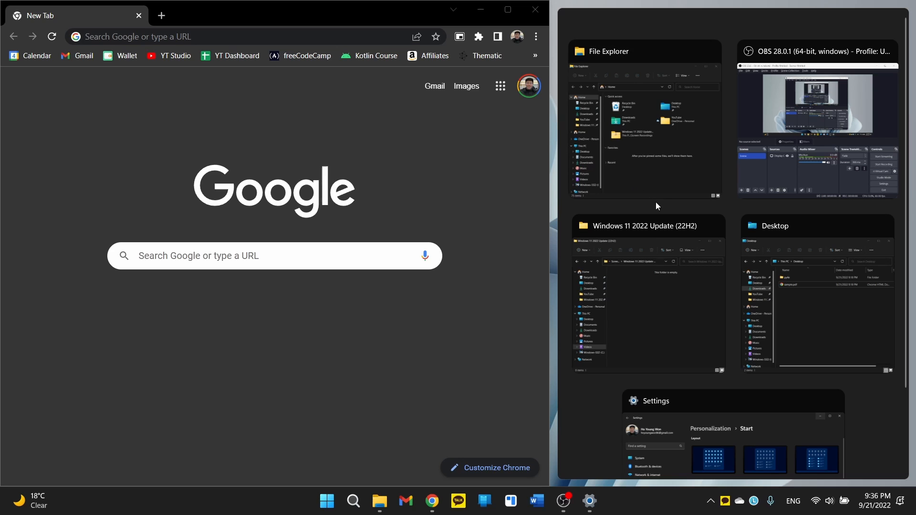
{"action": "mouse_move", "coordinate": [777, 320]}
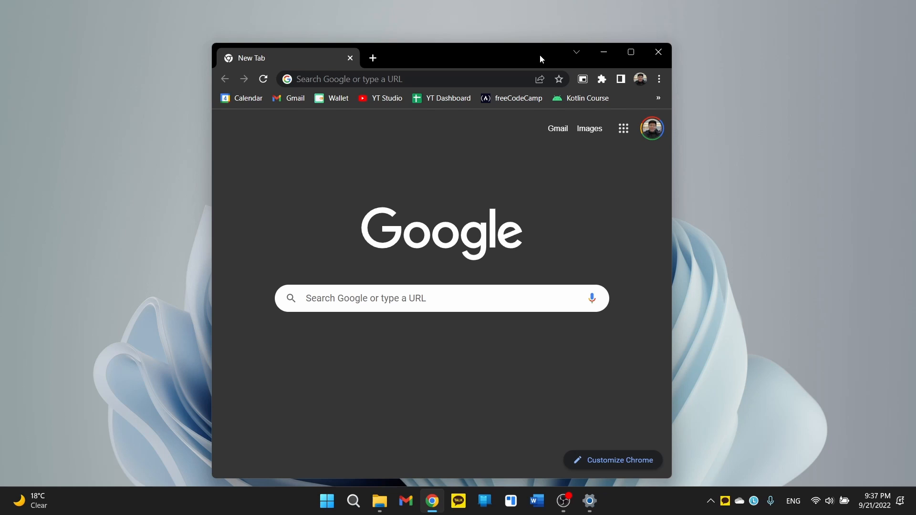
{"action": "mouse_move", "coordinate": [524, 58]}
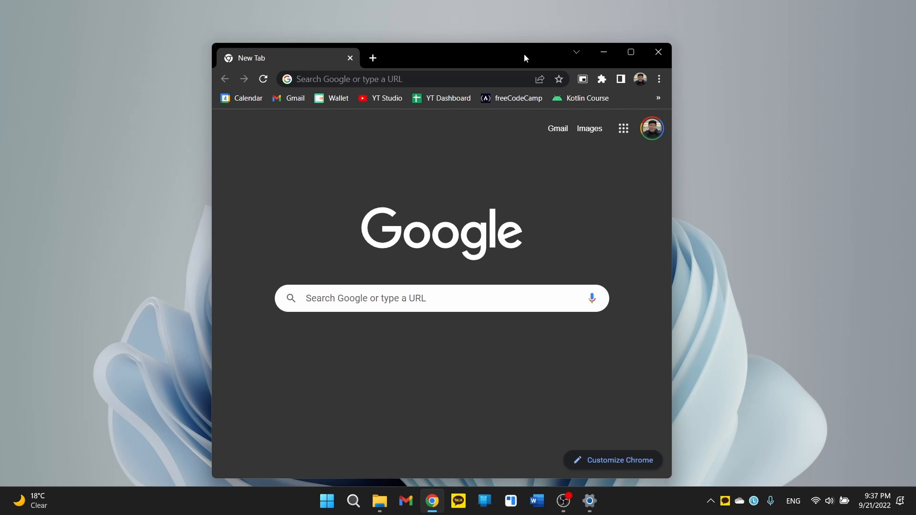
{"action": "left_click_drag", "start_coordinate": [525, 57], "coordinate": [548, 57]}
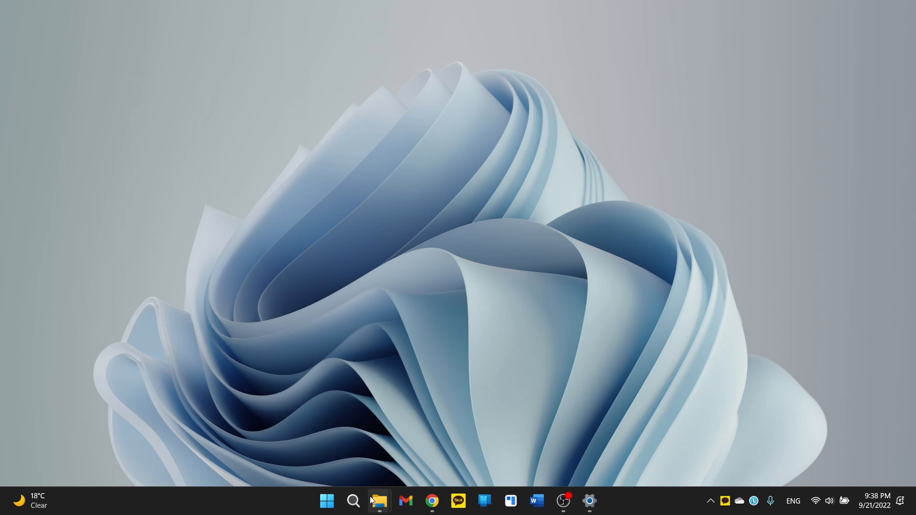
{"action": "mouse_move", "coordinate": [642, 334]}
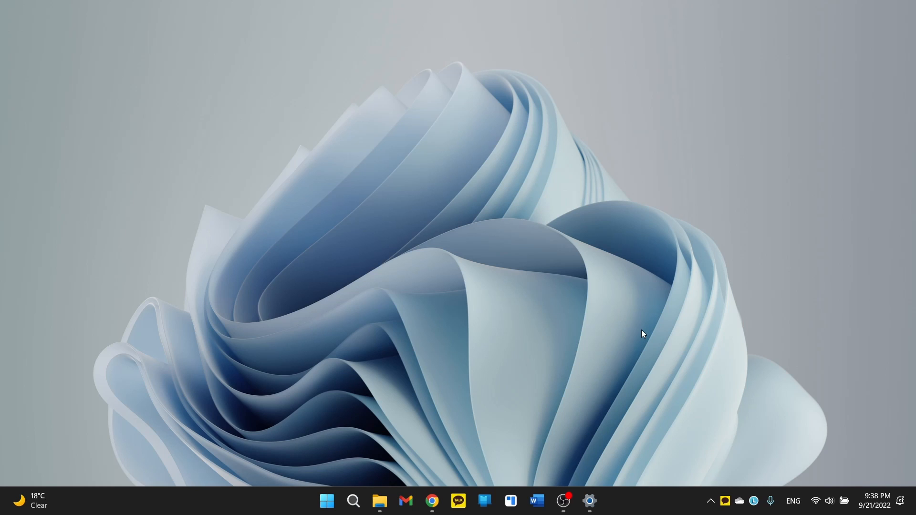
{"action": "left_click", "coordinate": [379, 505]}
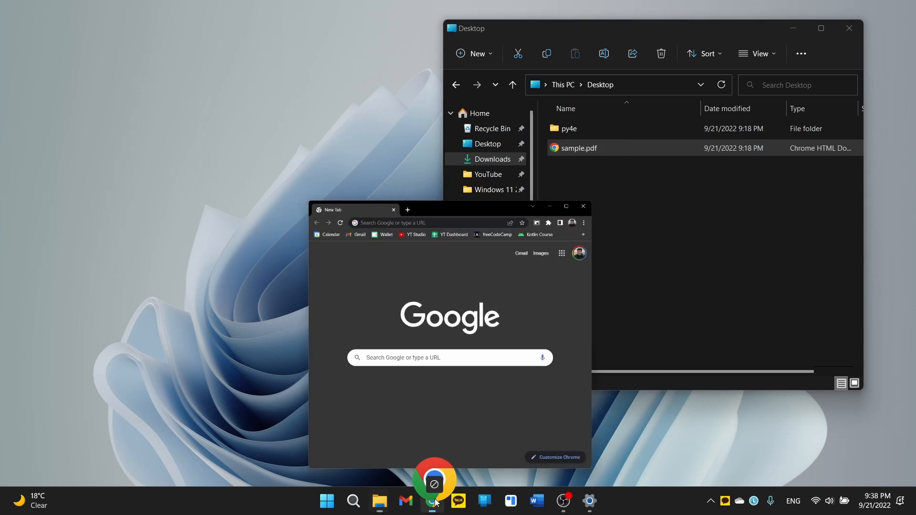
{"action": "double_click", "coordinate": [578, 148]}
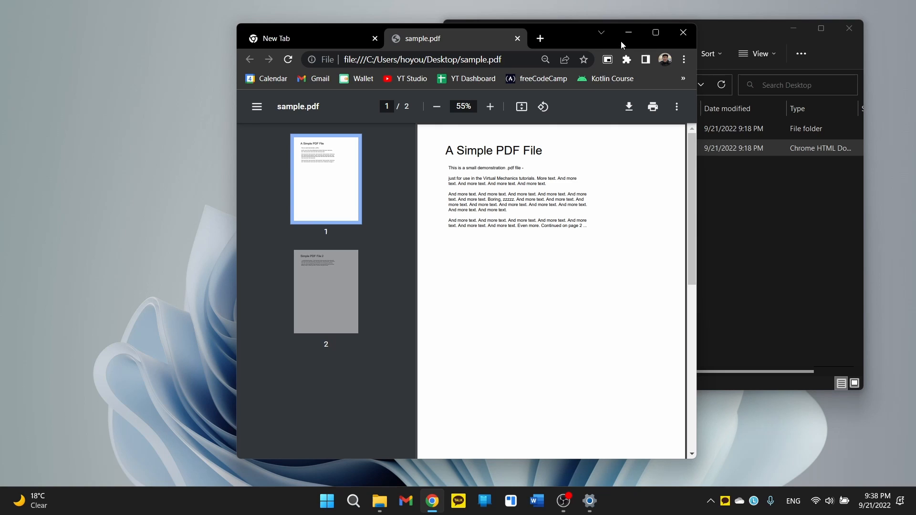
{"action": "mouse_move", "coordinate": [578, 43]}
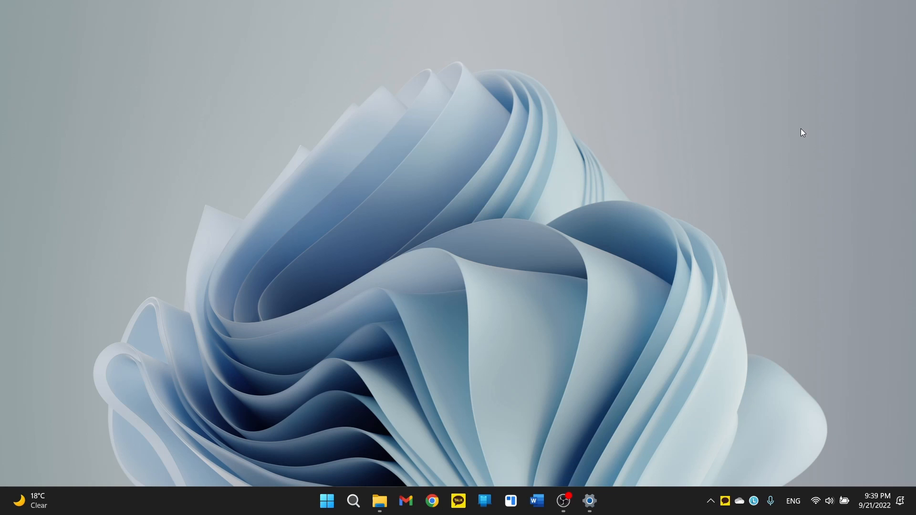
{"action": "left_click", "coordinate": [818, 501]}
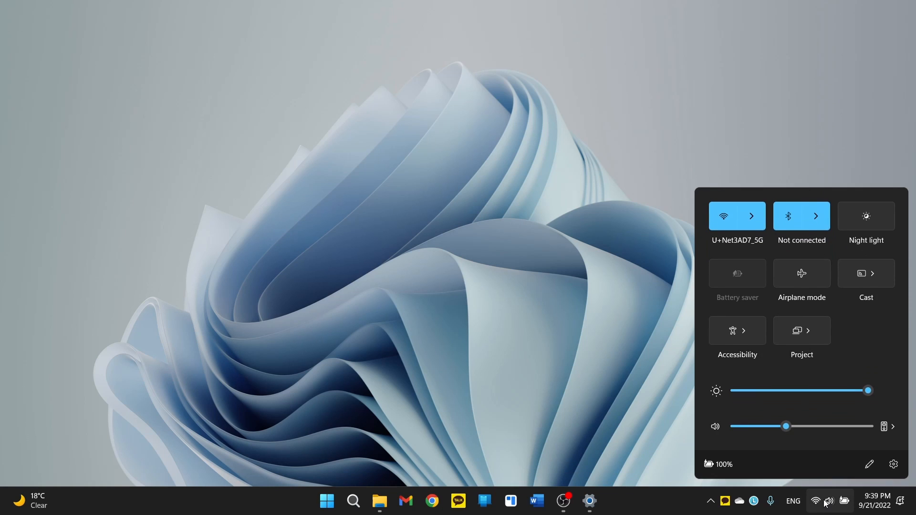
{"action": "mouse_move", "coordinate": [773, 456]}
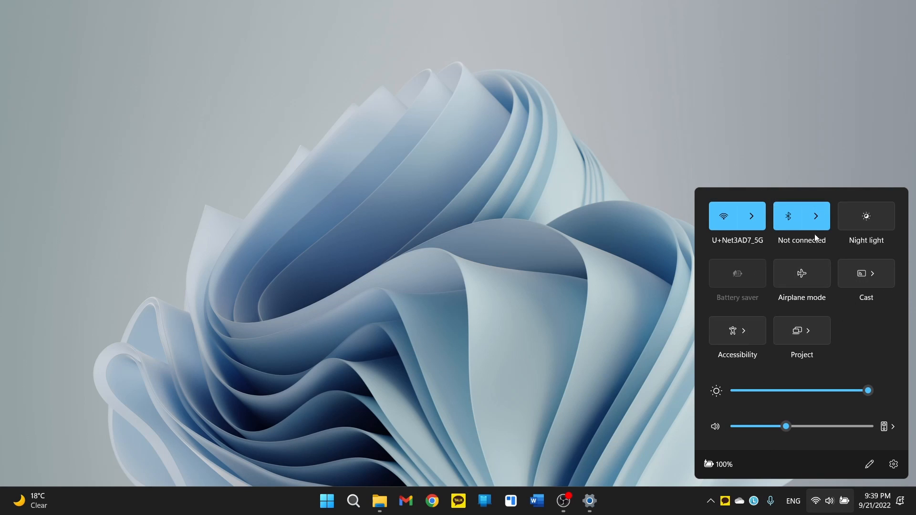
{"action": "left_click", "coordinate": [815, 216]}
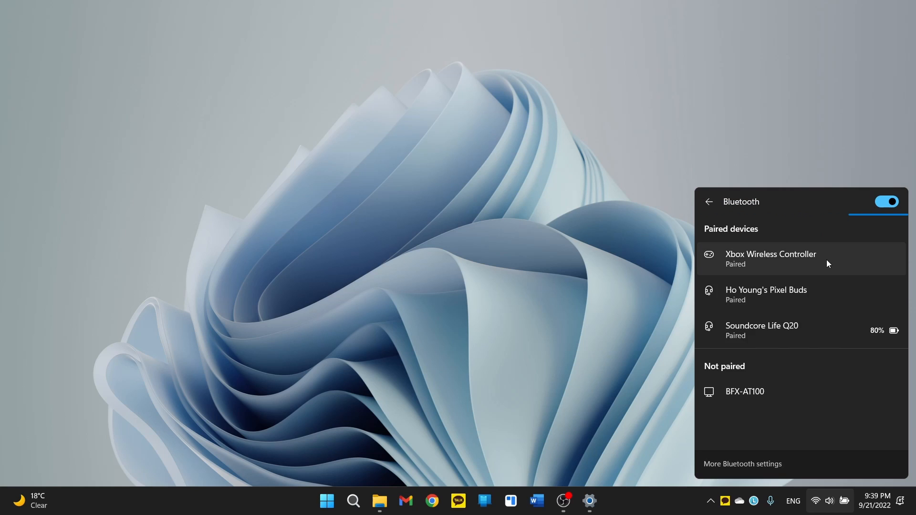
{"action": "mouse_move", "coordinate": [835, 273]}
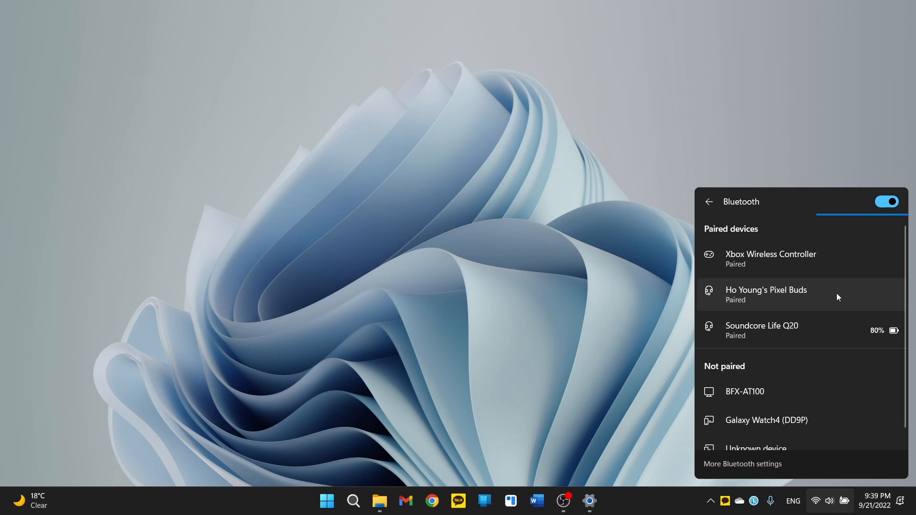
{"action": "mouse_move", "coordinate": [837, 270]}
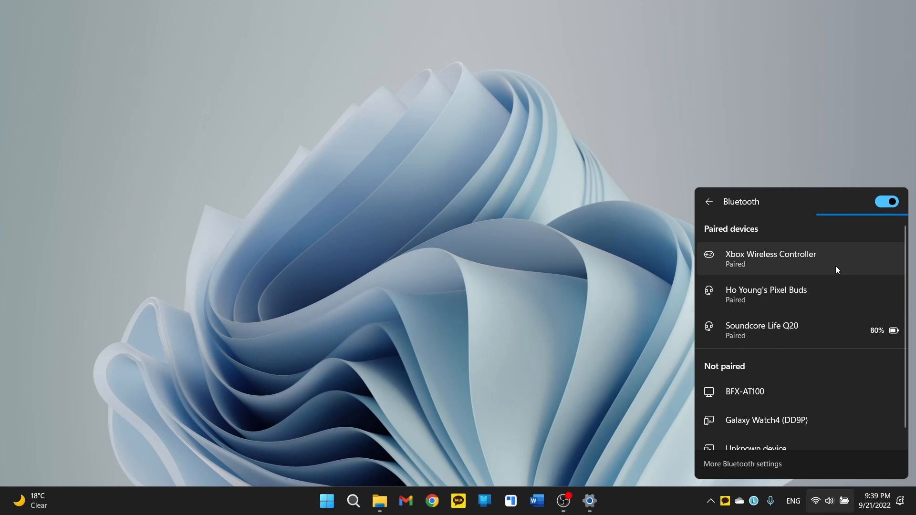
{"action": "mouse_move", "coordinate": [846, 346]}
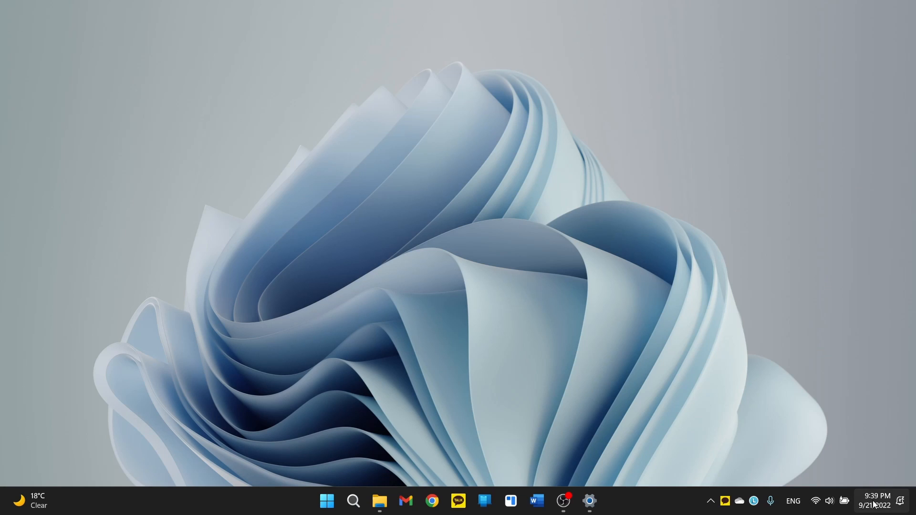
{"action": "left_click", "coordinate": [875, 501]}
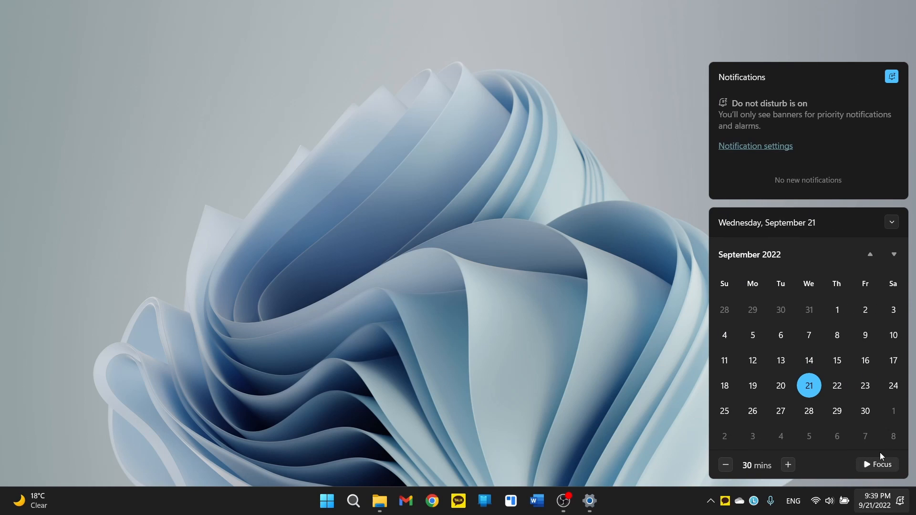
{"action": "mouse_move", "coordinate": [834, 162]}
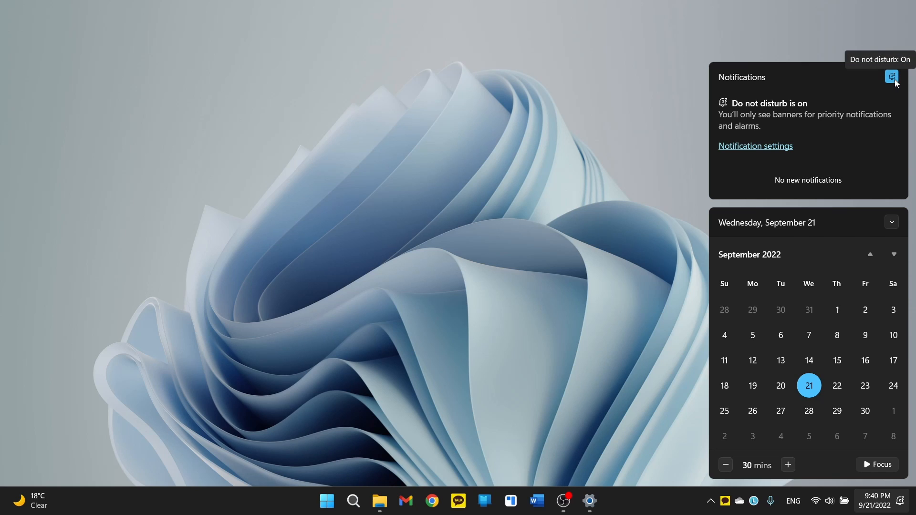
{"action": "mouse_move", "coordinate": [788, 96]}
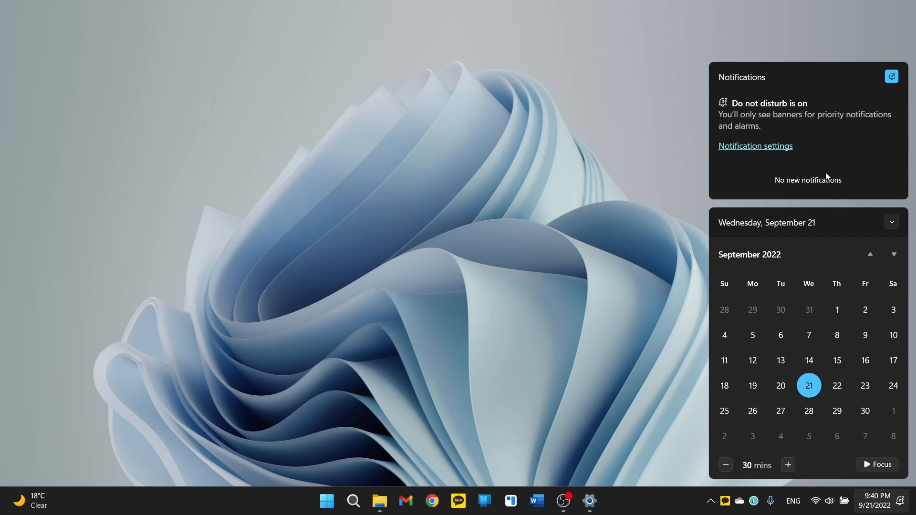
{"action": "mouse_move", "coordinate": [837, 436]}
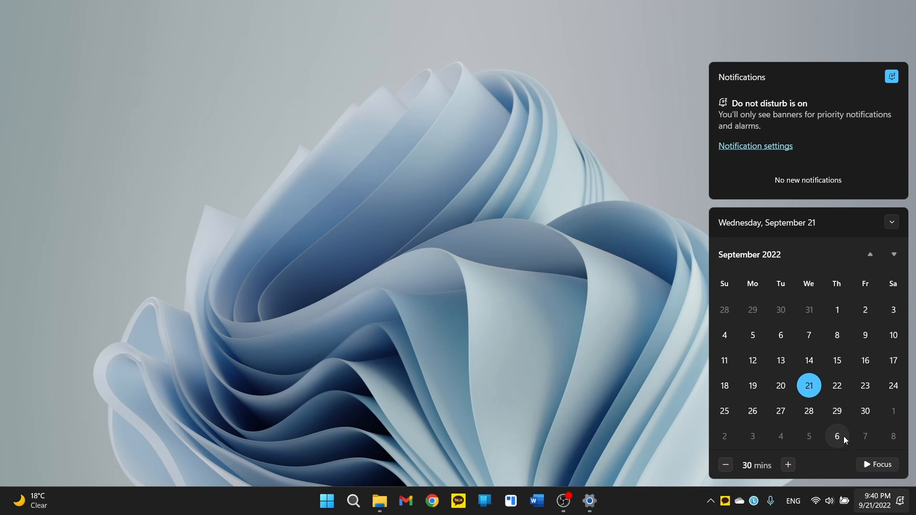
{"action": "left_click", "coordinate": [875, 500]}
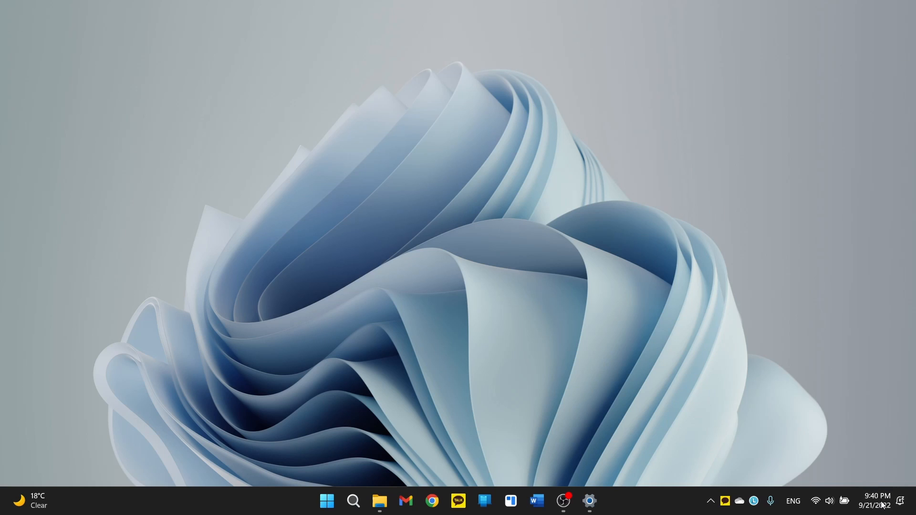
{"action": "left_click", "coordinate": [823, 501]}
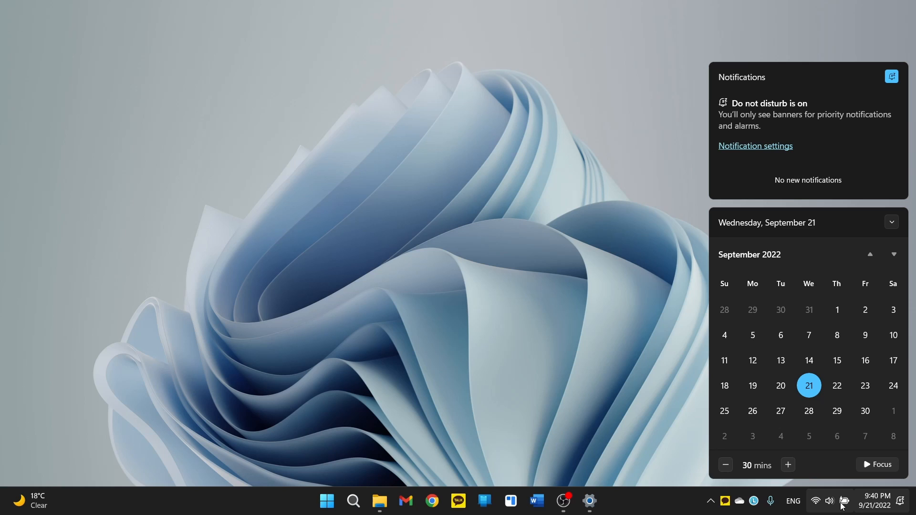
{"action": "mouse_move", "coordinate": [865, 439]}
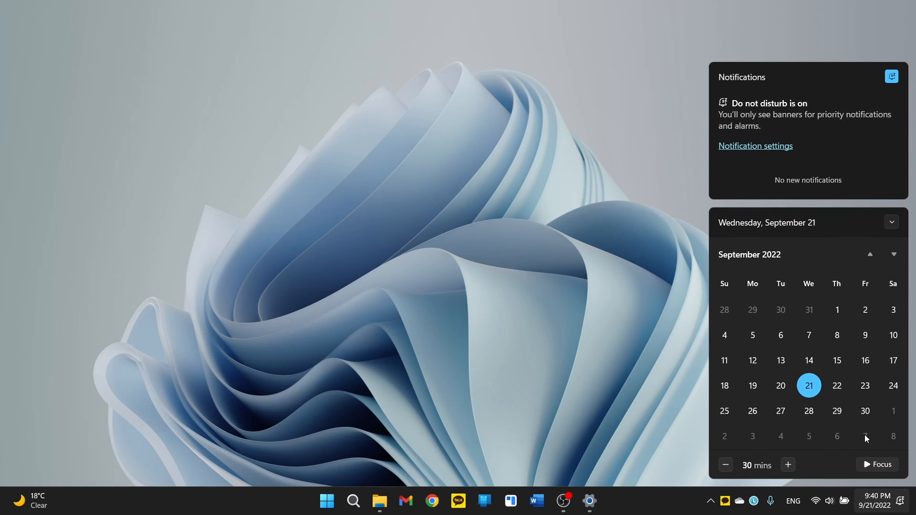
{"action": "mouse_move", "coordinate": [873, 45]}
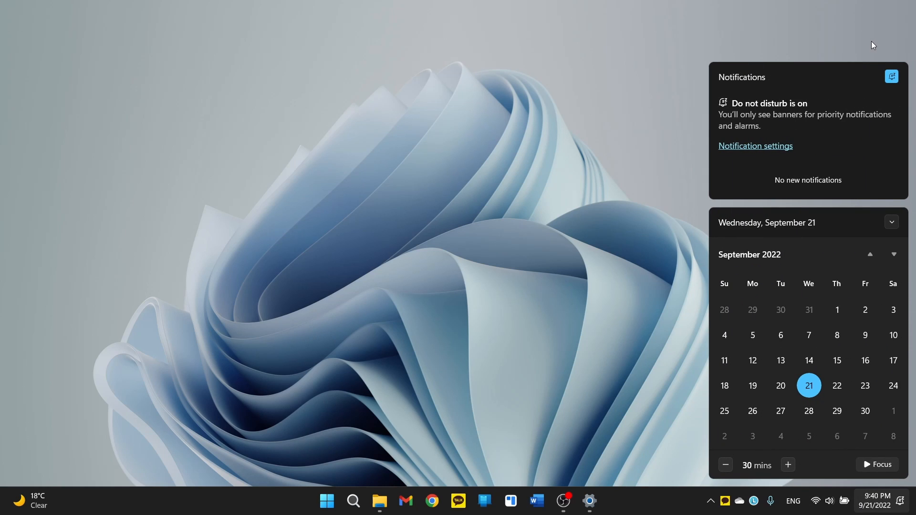
{"action": "left_click", "coordinate": [326, 500]}
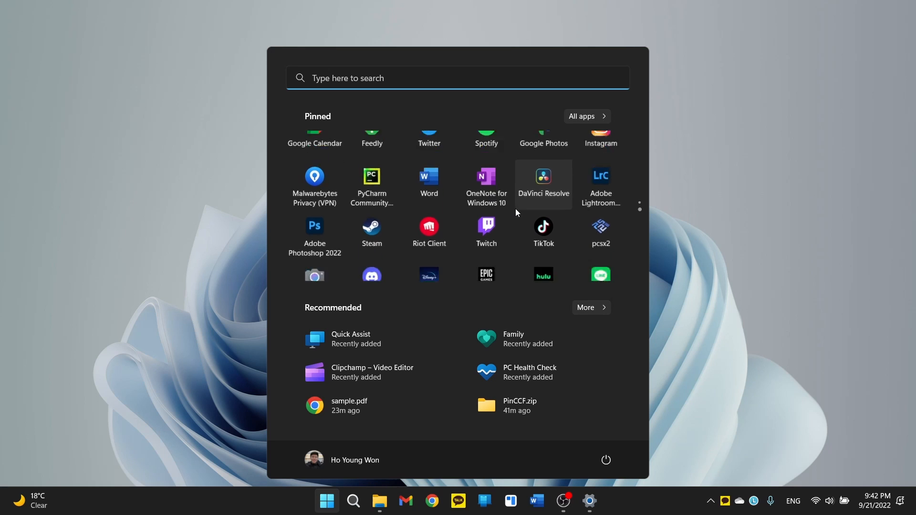
- Preview the More pins and More recommendations Start layouts, then restore Default and check Start
{"action": "scroll", "scroll_direction": "down", "scroll_amount": 3}
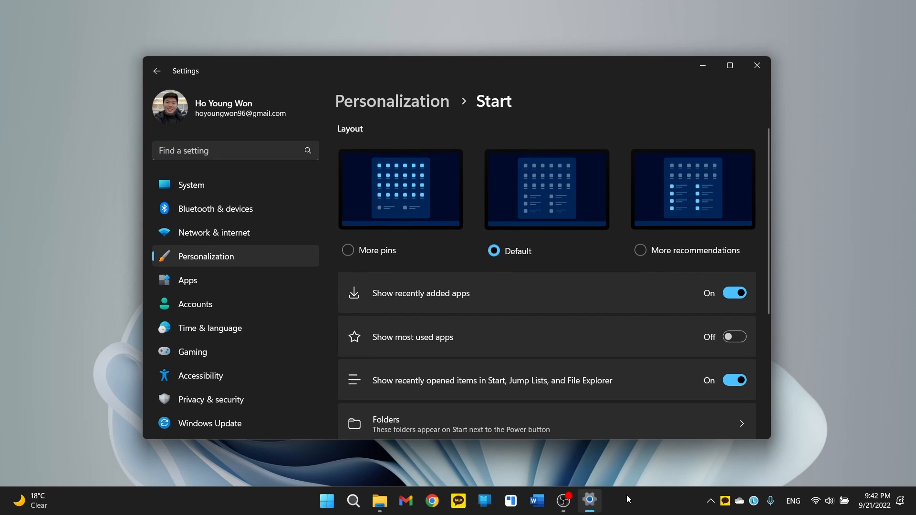
{"action": "mouse_move", "coordinate": [493, 231]}
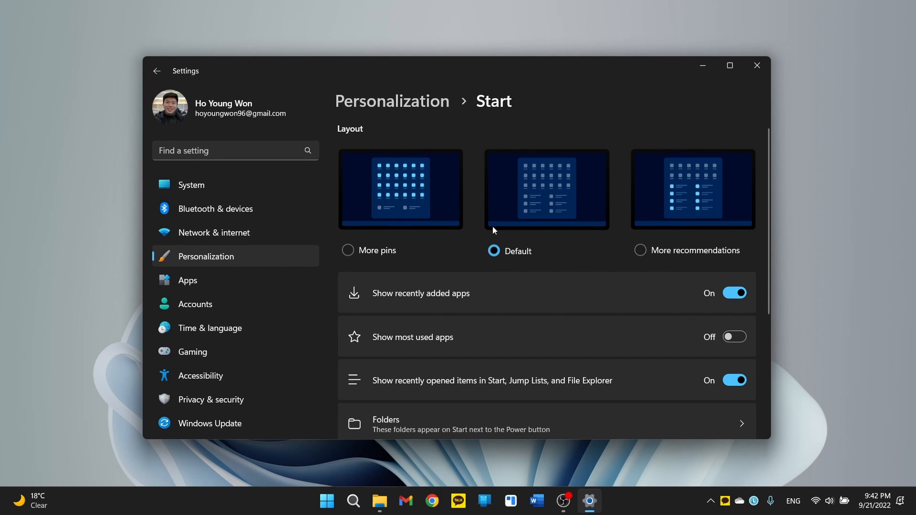
{"action": "mouse_move", "coordinate": [591, 219]}
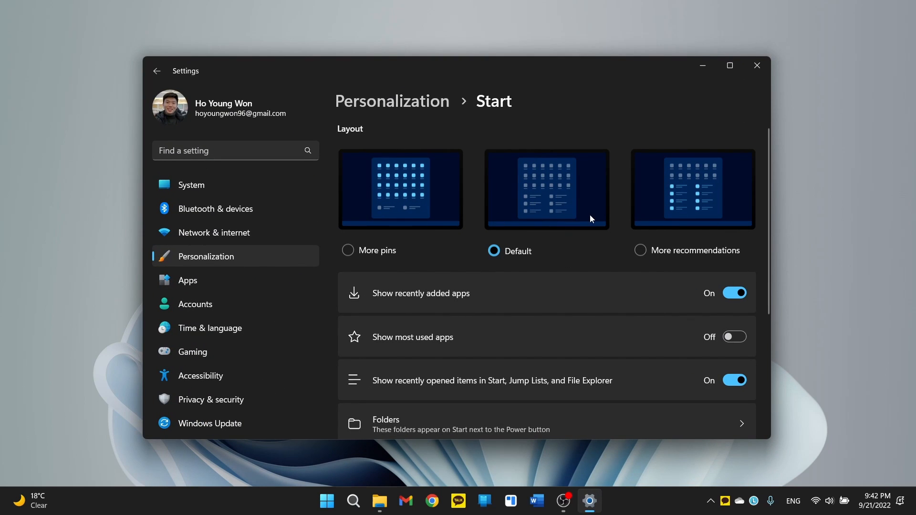
{"action": "mouse_move", "coordinate": [400, 227]}
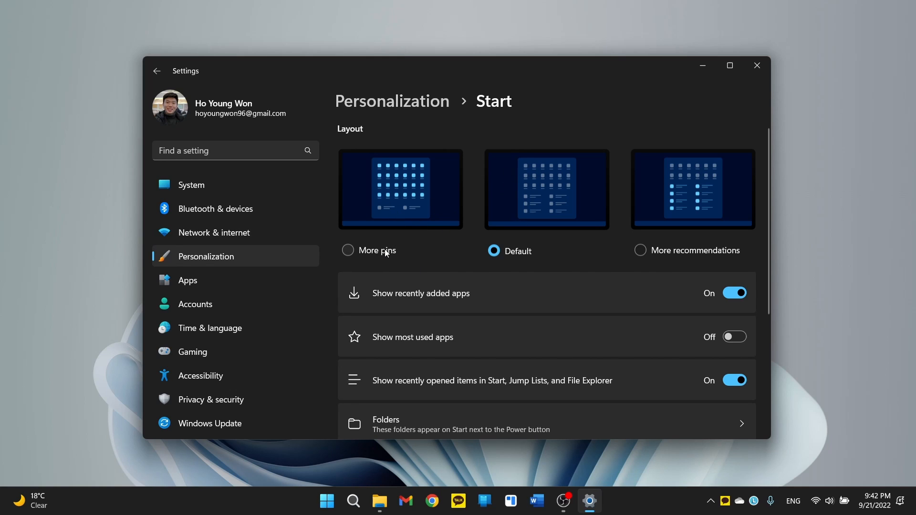
{"action": "mouse_move", "coordinate": [364, 252]}
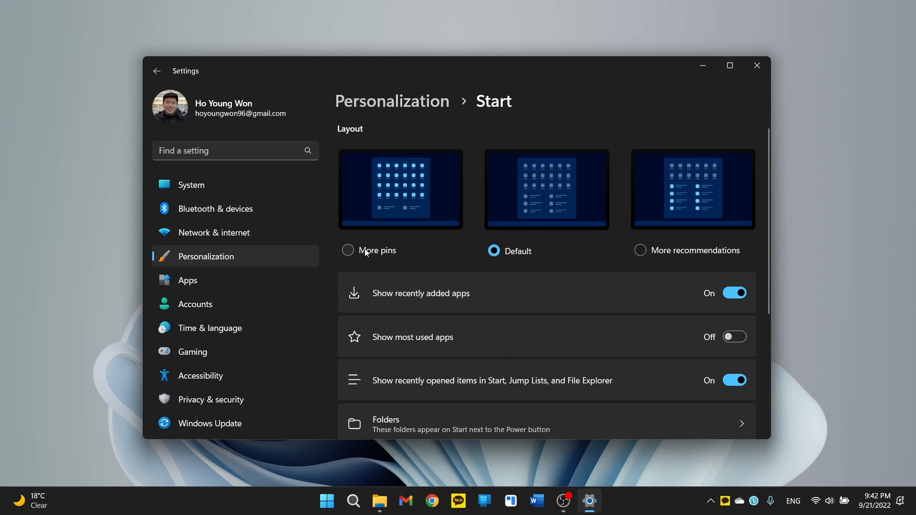
{"action": "left_click", "coordinate": [326, 500]}
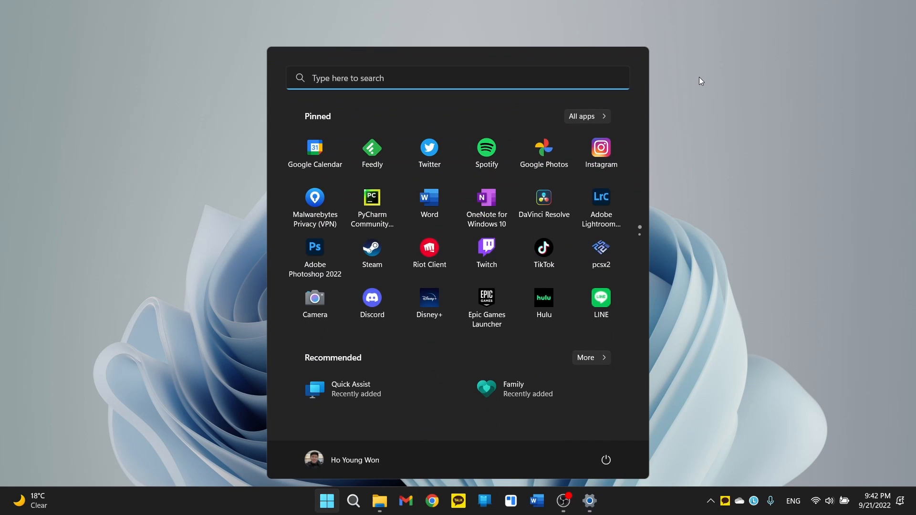
{"action": "mouse_move", "coordinate": [544, 251]}
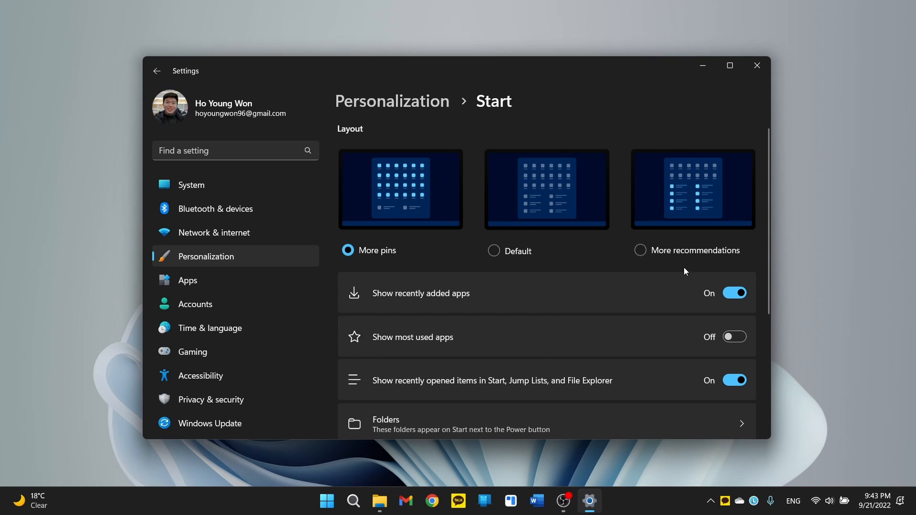
{"action": "left_click", "coordinate": [640, 250]}
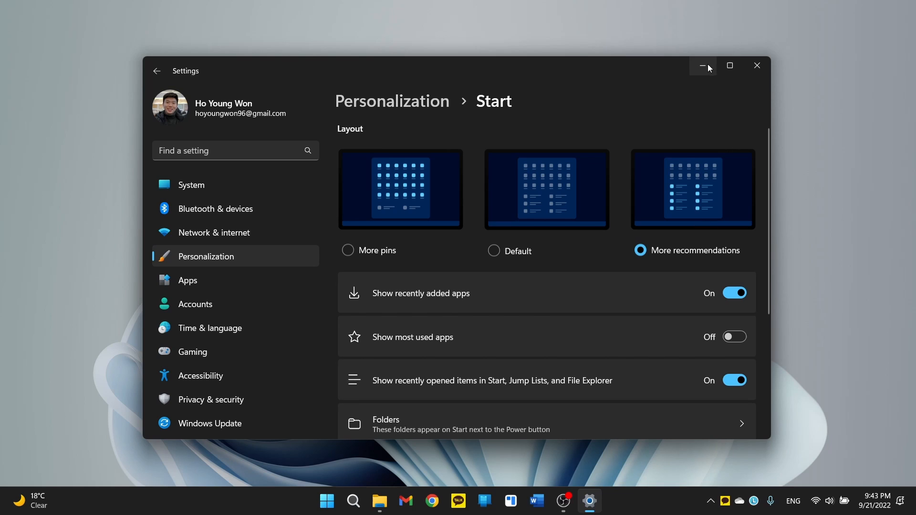
{"action": "left_click", "coordinate": [326, 500]}
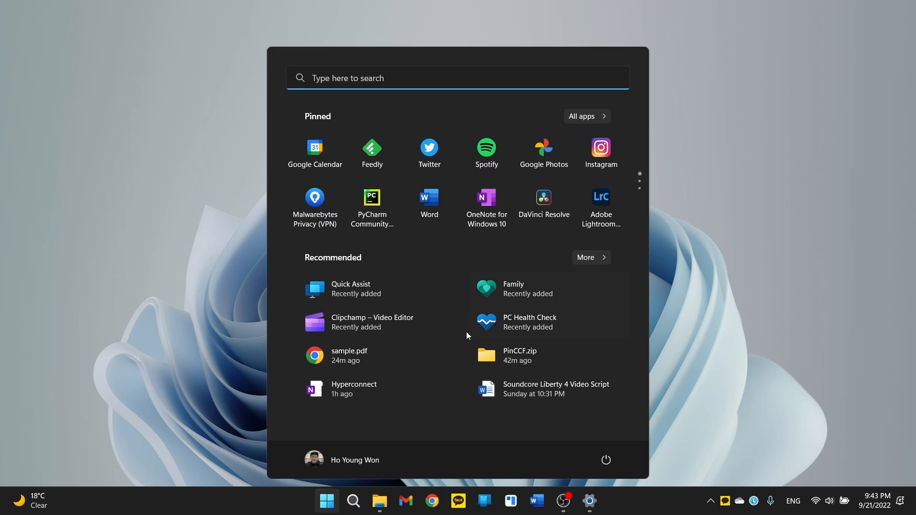
{"action": "mouse_move", "coordinate": [383, 287]}
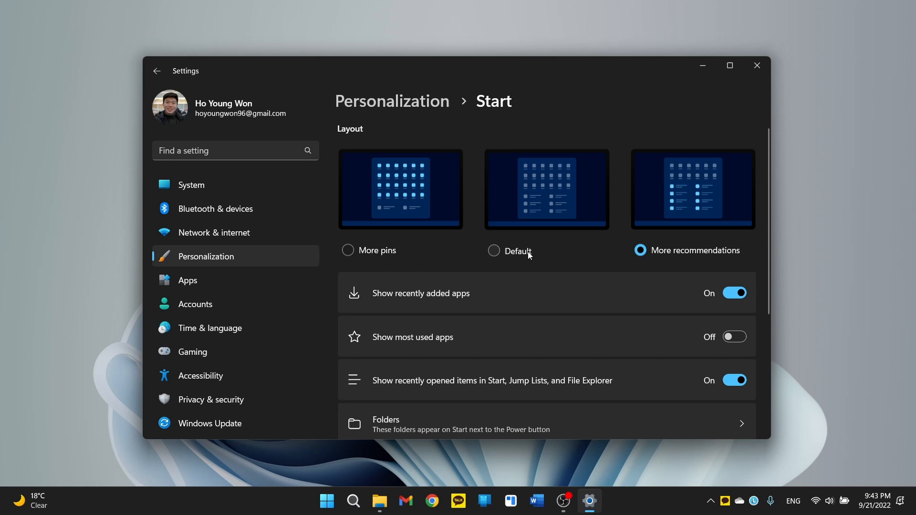
{"action": "left_click", "coordinate": [756, 65]}
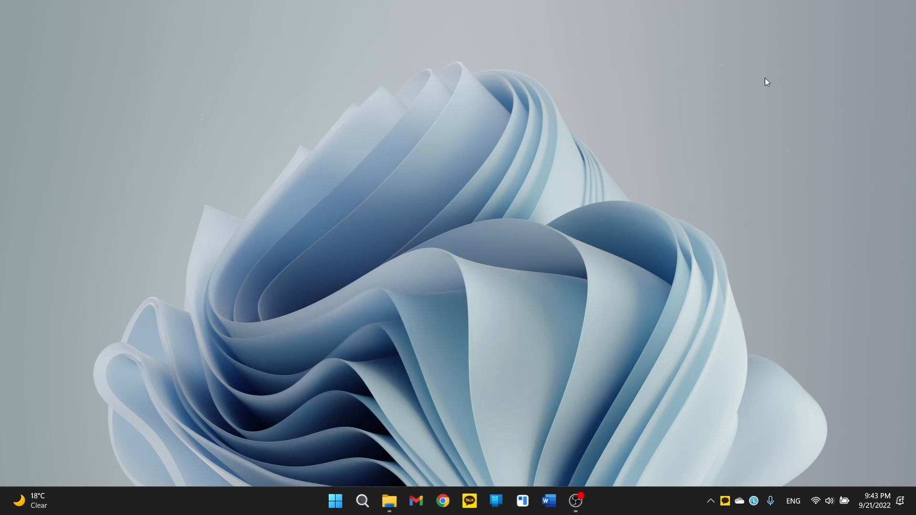
{"action": "left_click", "coordinate": [335, 506]}
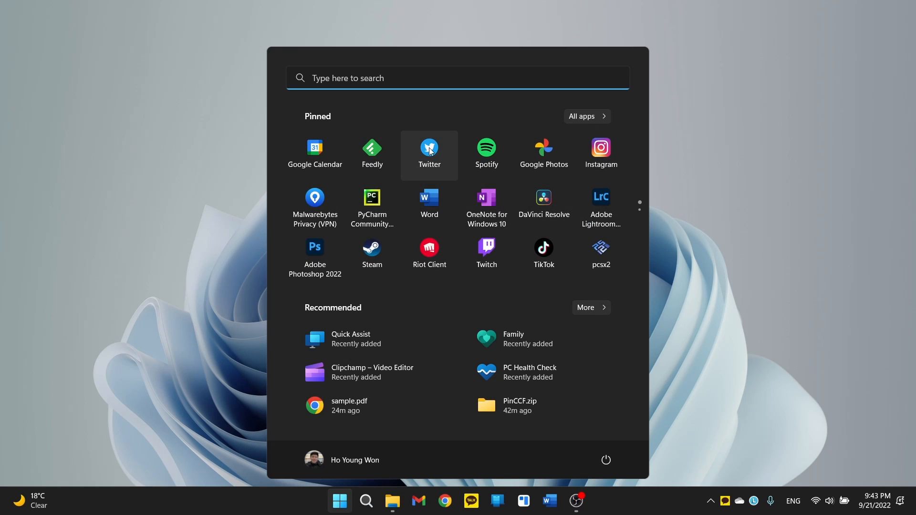
{"action": "mouse_move", "coordinate": [434, 154]}
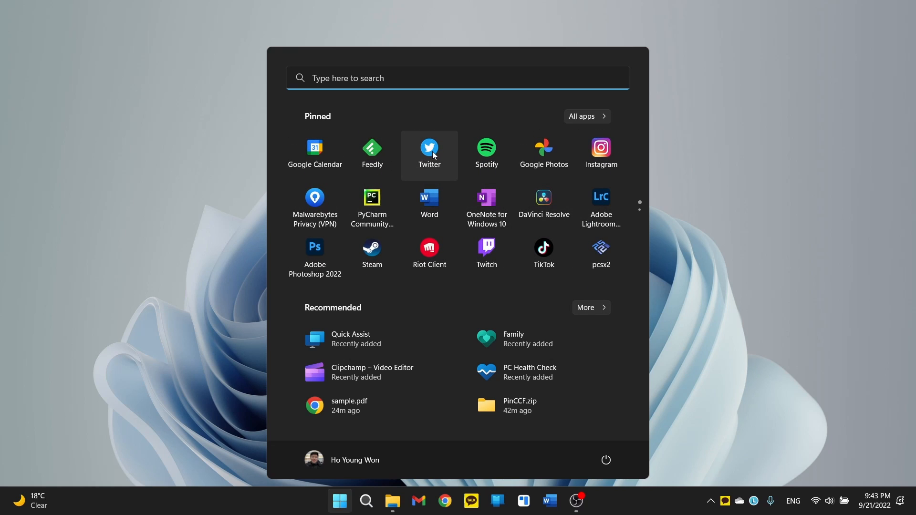
{"action": "mouse_move", "coordinate": [486, 153]}
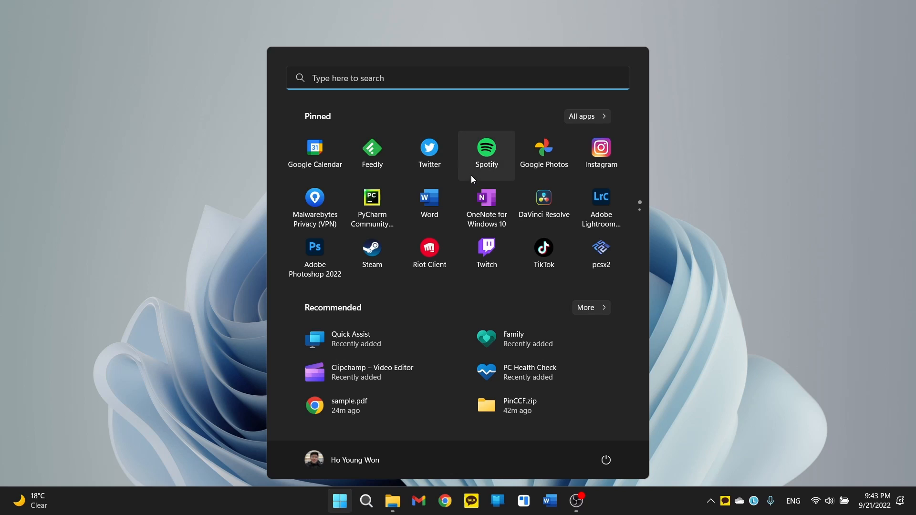
{"action": "mouse_move", "coordinate": [463, 170]}
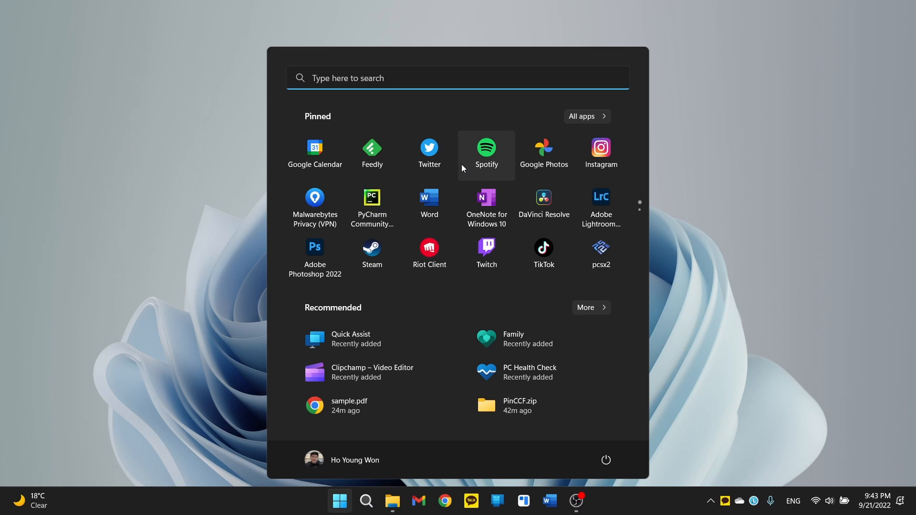
{"action": "mouse_move", "coordinate": [429, 154]}
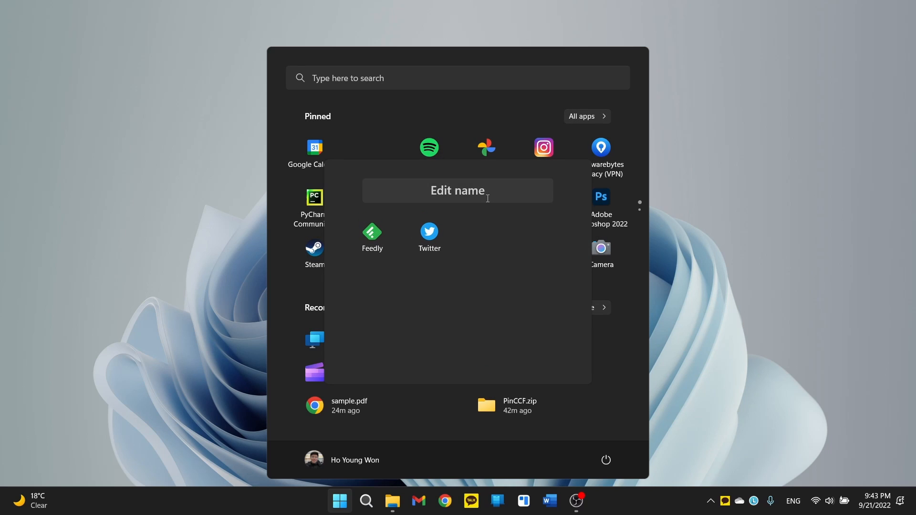
- Name the Feedly/Twitter folder 'News' and the Google Photos/Instagram folder 'Photos'
{"action": "left_click", "coordinate": [457, 190]}
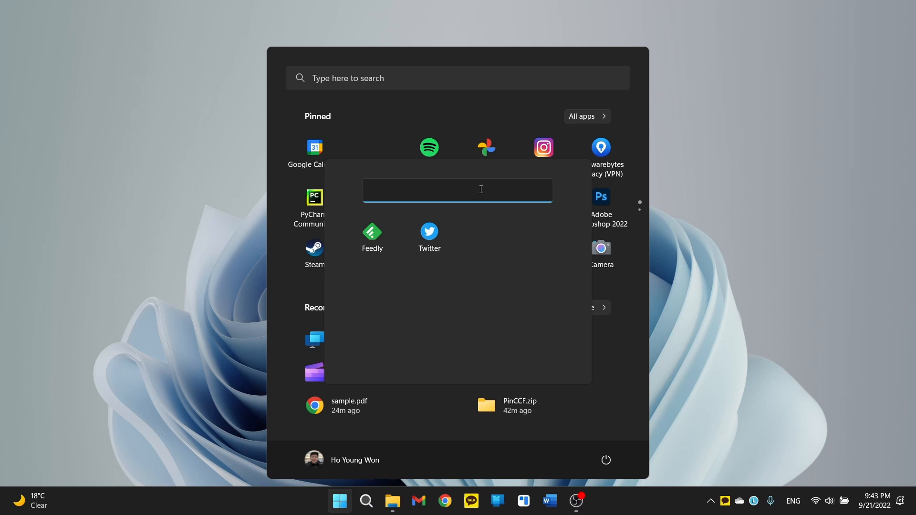
{"action": "type", "text": "N"}
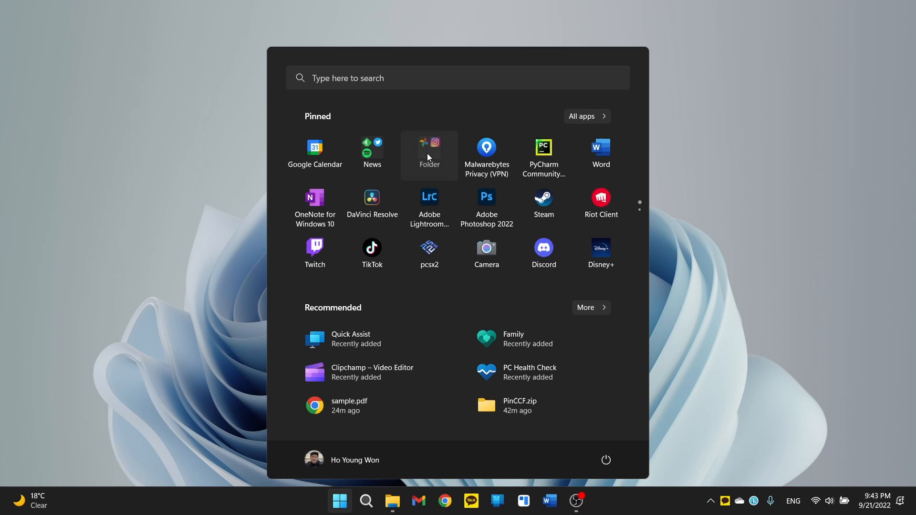
{"action": "left_click", "coordinate": [429, 152]}
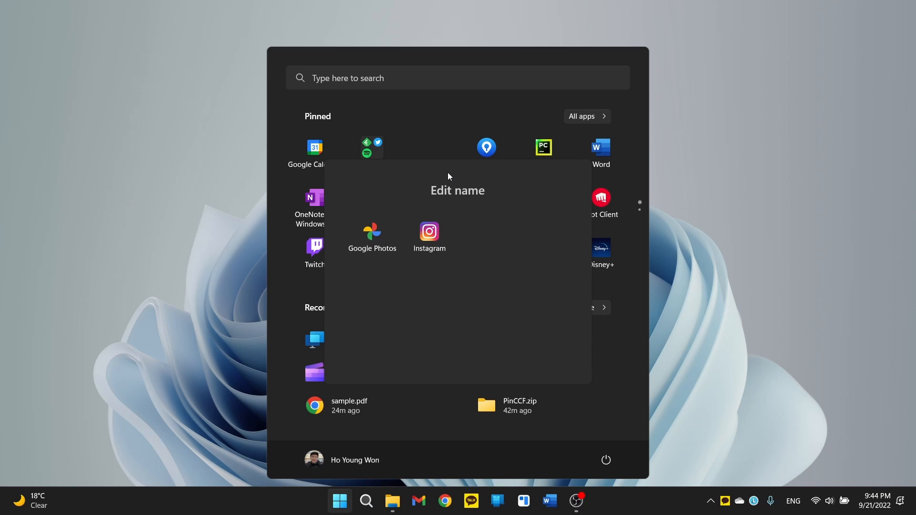
{"action": "type", "text": "Photos"}
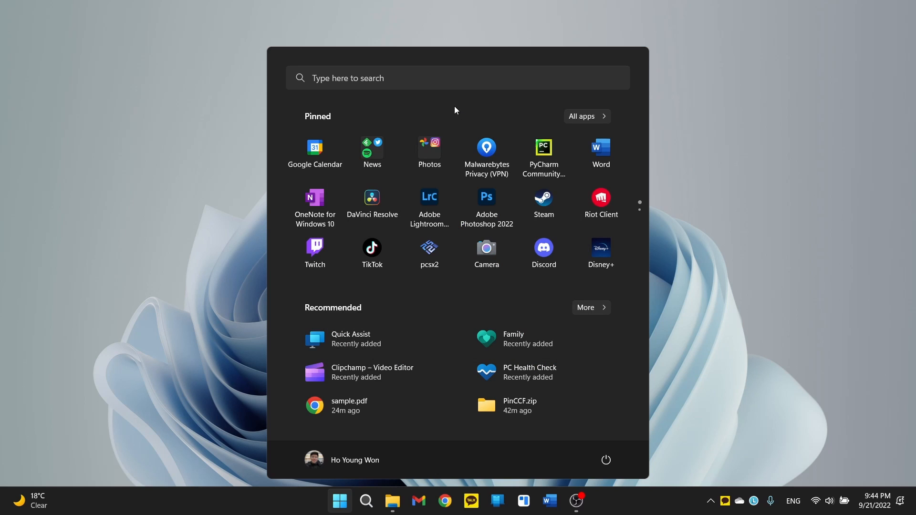
{"action": "left_click", "coordinate": [391, 500]}
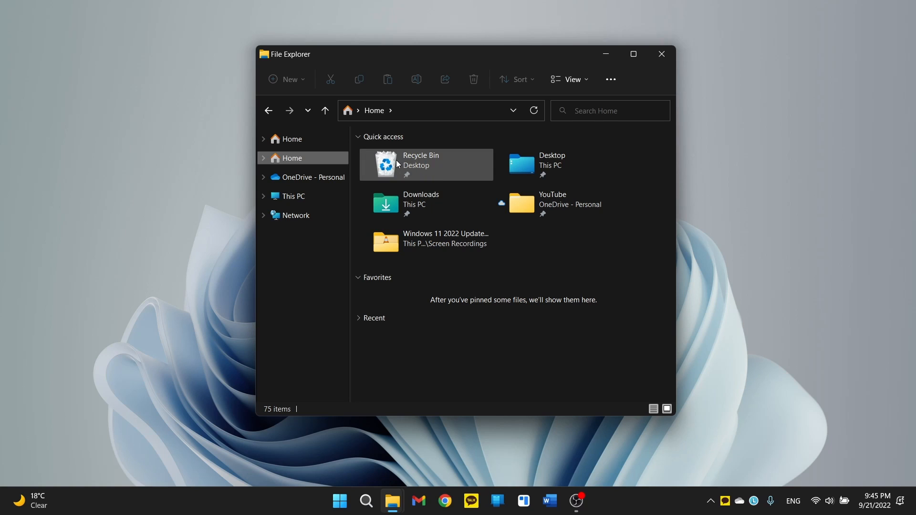
{"action": "mouse_move", "coordinate": [398, 164]}
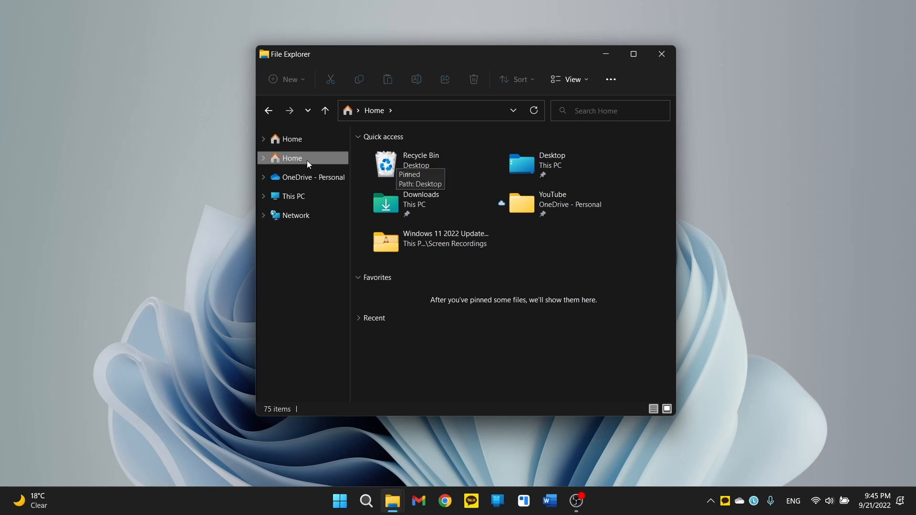
{"action": "mouse_move", "coordinate": [312, 156]}
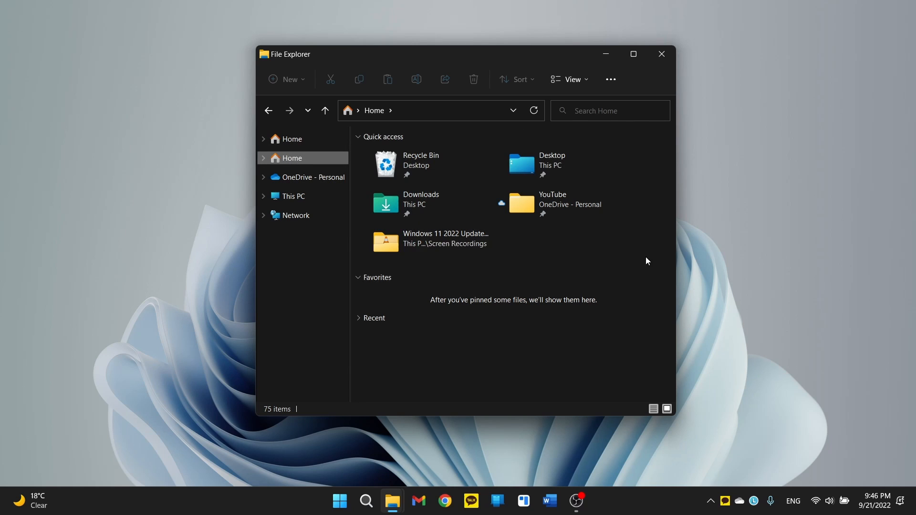
{"action": "mouse_move", "coordinate": [420, 306]}
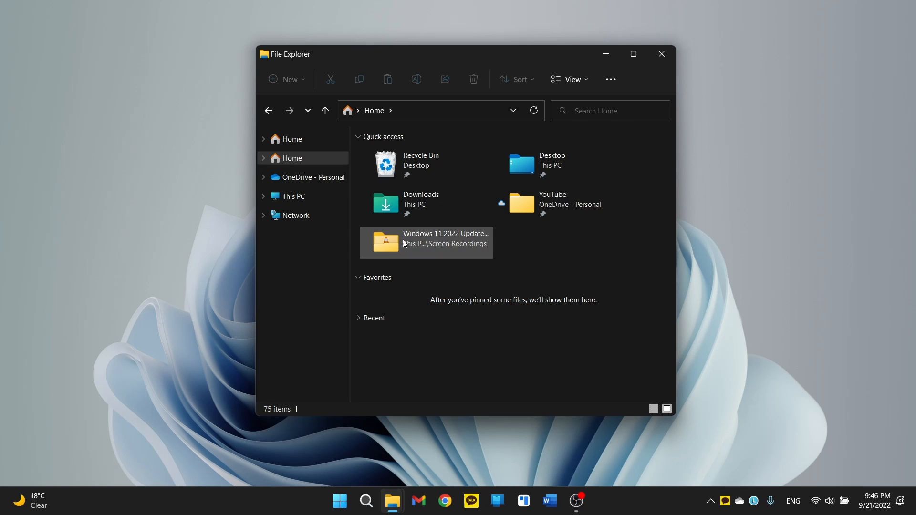
- Go from the screen-recordings folder to Home, then expand and collapse the Recent list
{"action": "left_click", "coordinate": [294, 196]}
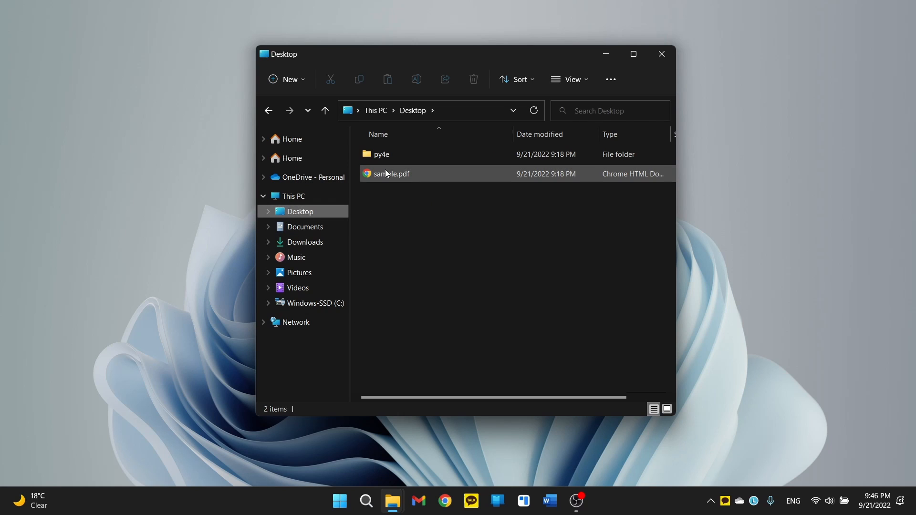
{"action": "left_click", "coordinate": [390, 173]}
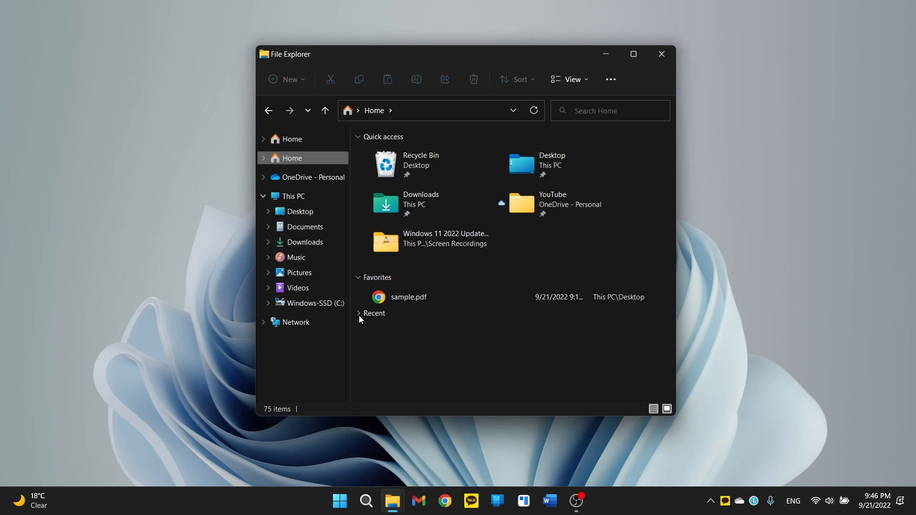
{"action": "left_click", "coordinate": [359, 314]}
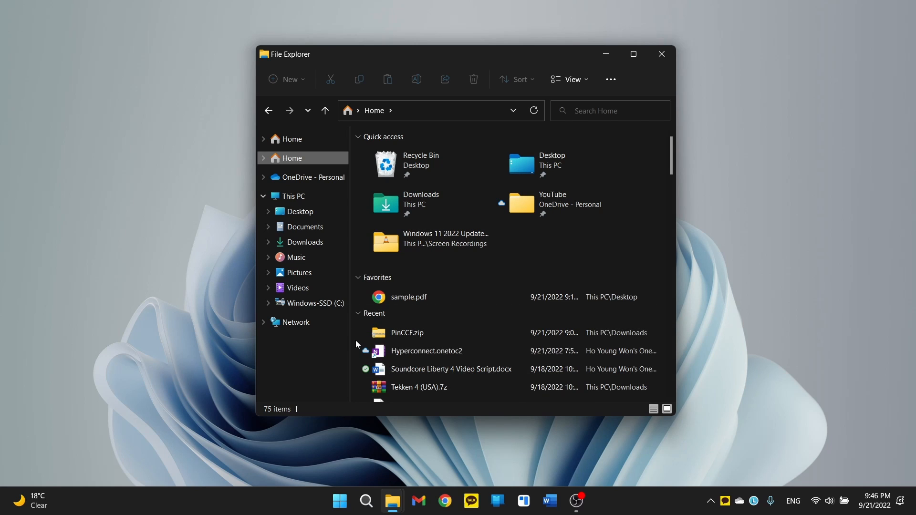
{"action": "left_click", "coordinate": [262, 196]}
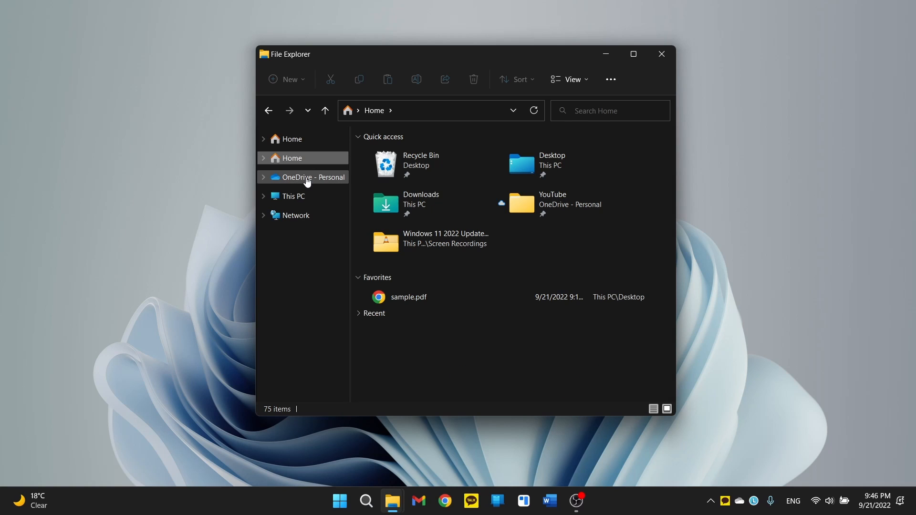
{"action": "mouse_move", "coordinate": [349, 183]}
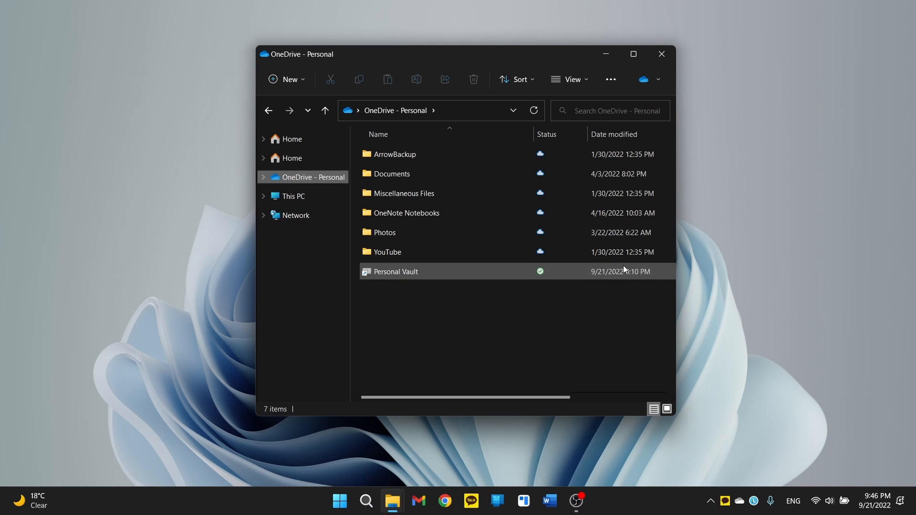
- Open the OneDrive YouTube folder and view storage used, 916 GB of 1,054 GB
{"action": "double_click", "coordinate": [387, 252]}
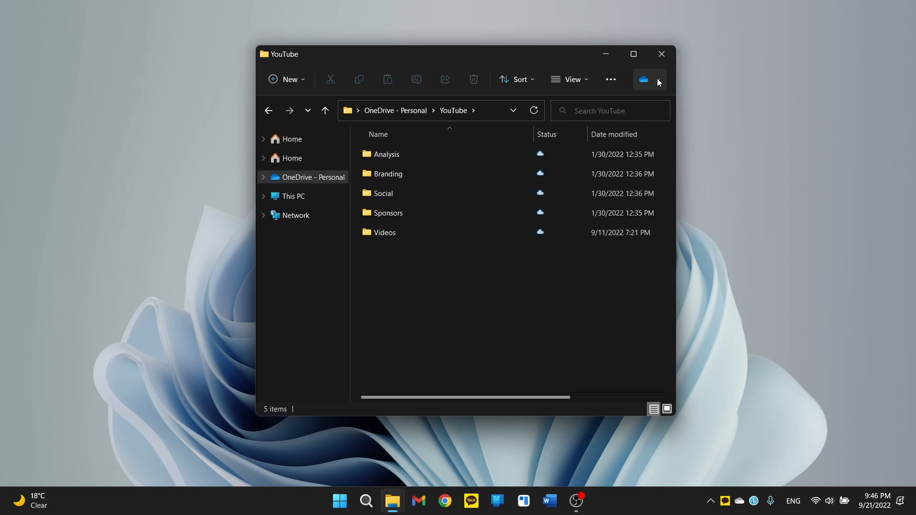
{"action": "left_click", "coordinate": [643, 80]}
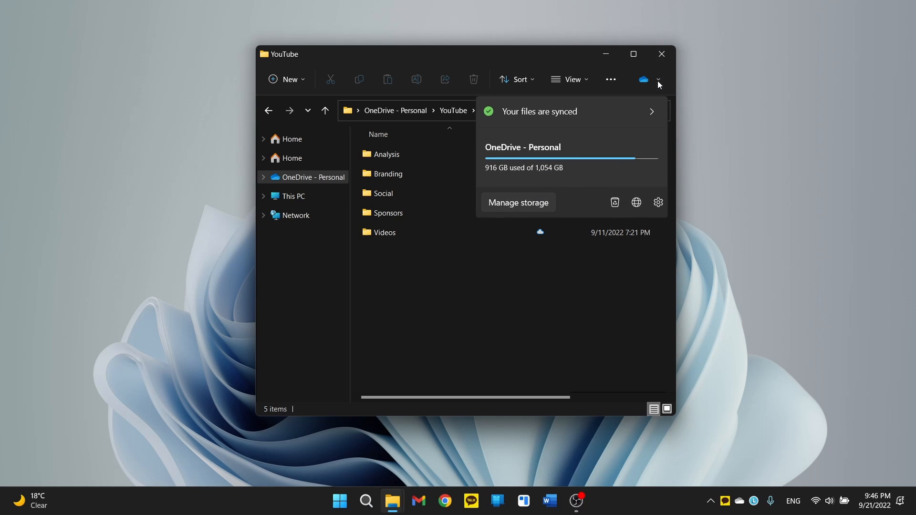
{"action": "mouse_move", "coordinate": [570, 176]}
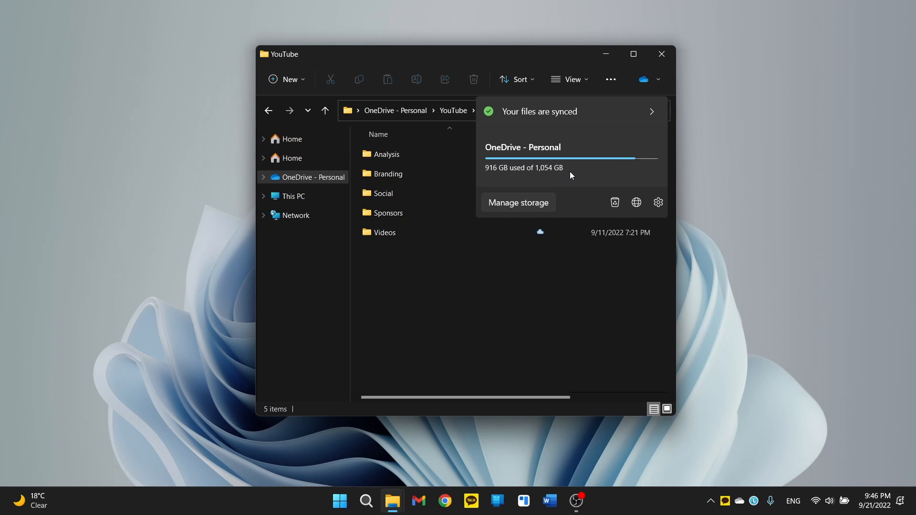
{"action": "mouse_move", "coordinate": [550, 127]}
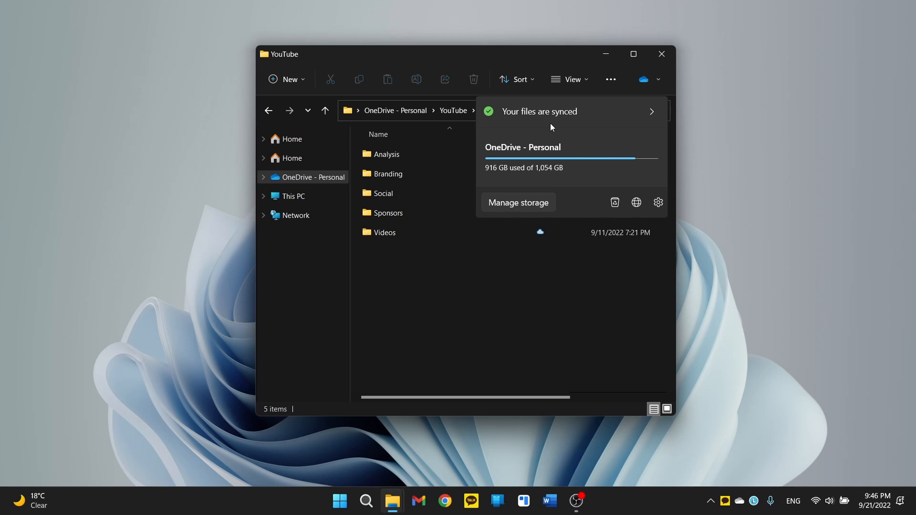
{"action": "mouse_move", "coordinate": [596, 156]}
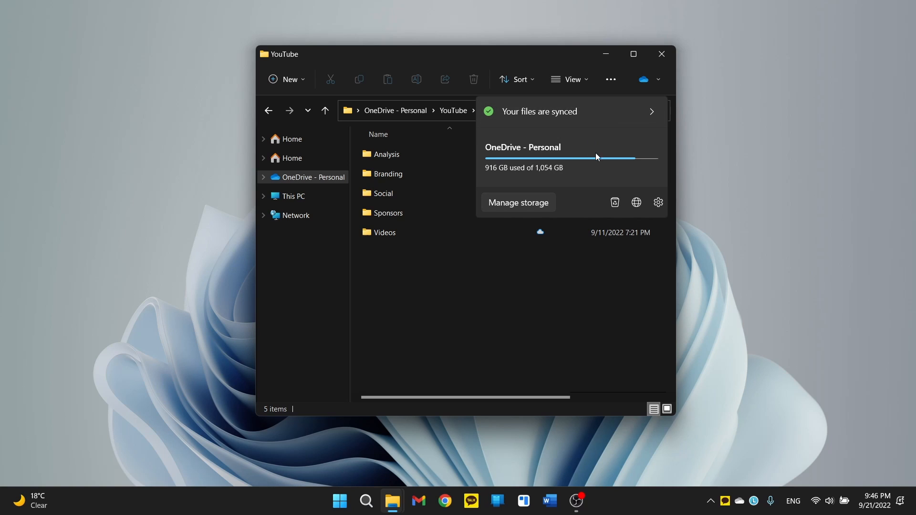
{"action": "left_click", "coordinate": [538, 268]}
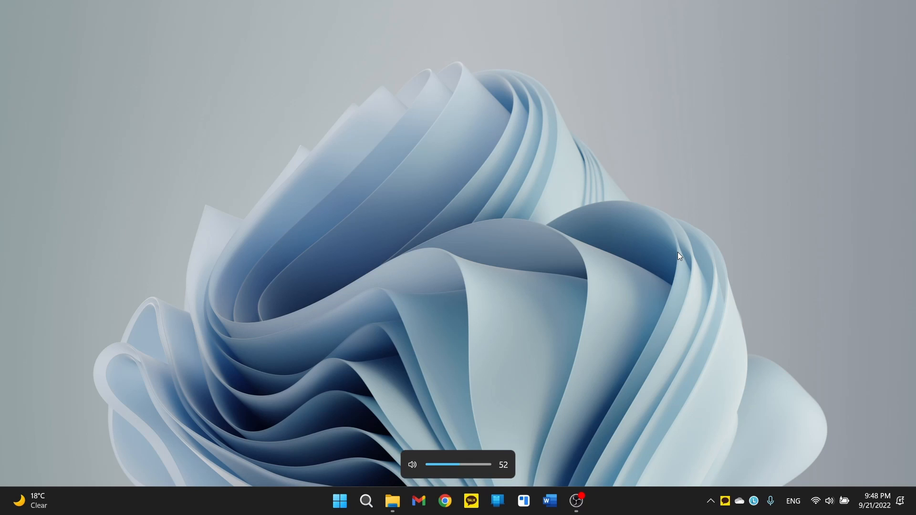
- Drag the volume flyout slider up to 57 and beyond, then down, settling at 46
{"action": "left_click_drag", "start_coordinate": [441, 464], "coordinate": [464, 464]}
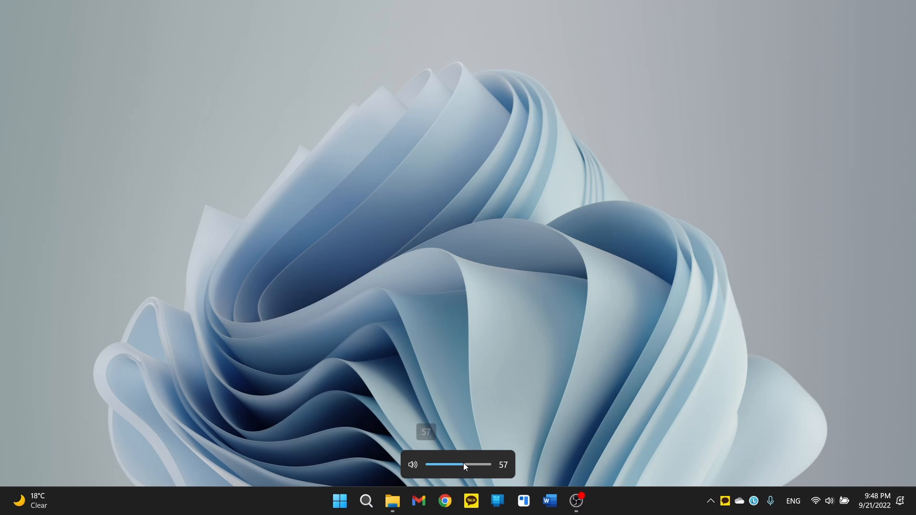
{"action": "left_click_drag", "start_coordinate": [464, 464], "coordinate": [459, 465]}
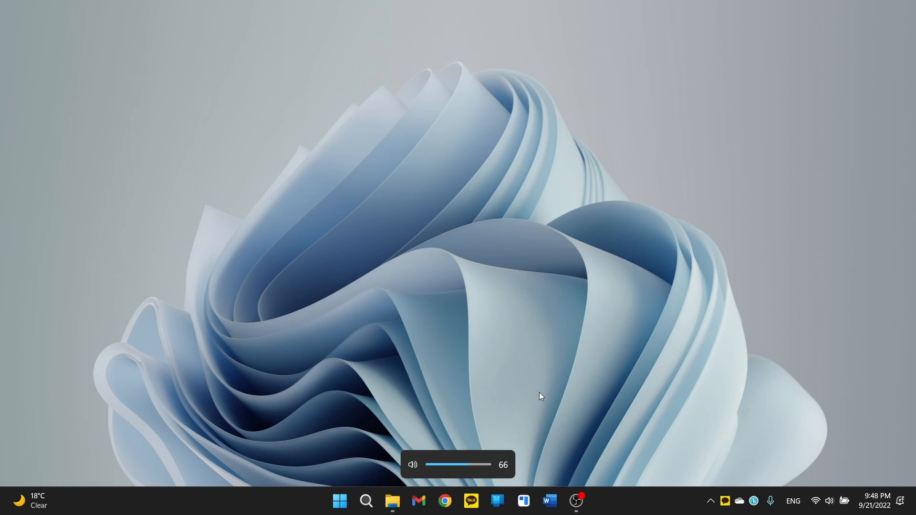
{"action": "left_click_drag", "start_coordinate": [473, 464], "coordinate": [458, 464]}
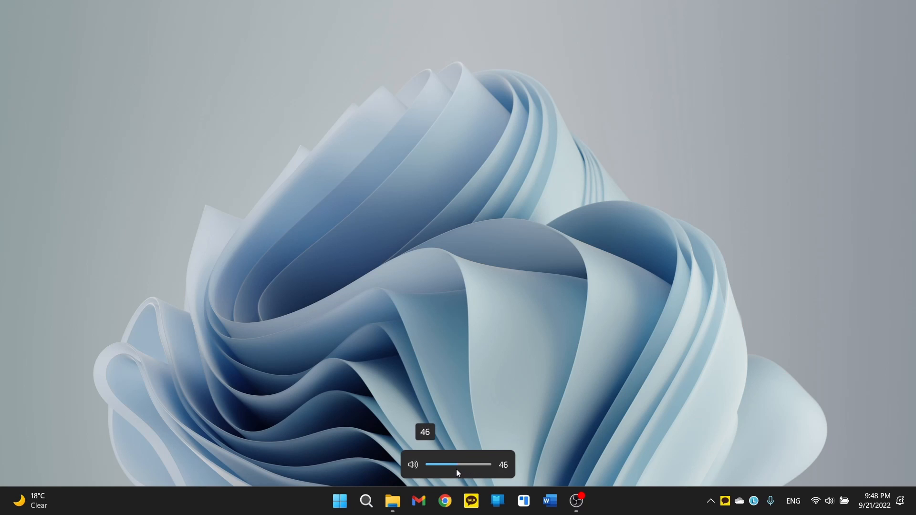
{"action": "left_click_drag", "start_coordinate": [458, 464], "coordinate": [462, 464]}
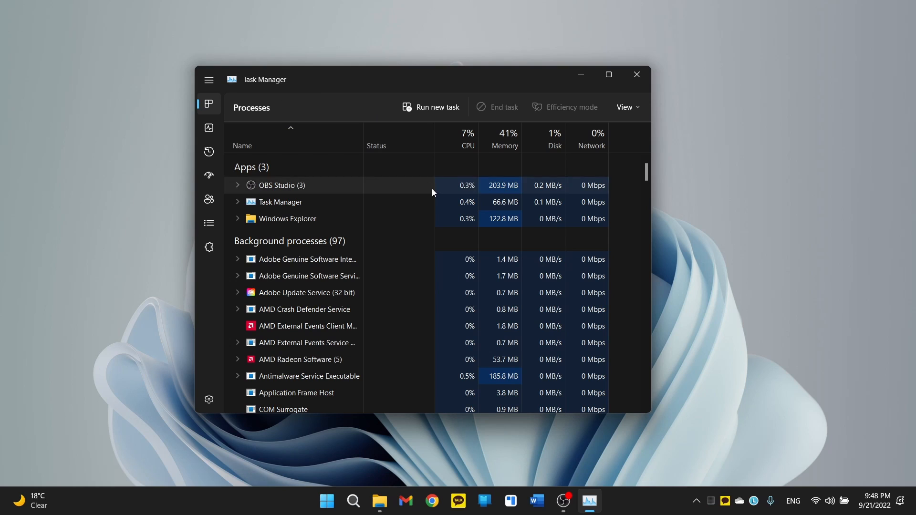
- View Task Manager's Performance and Startup apps pages, then return to Processes
{"action": "left_click", "coordinate": [209, 80]}
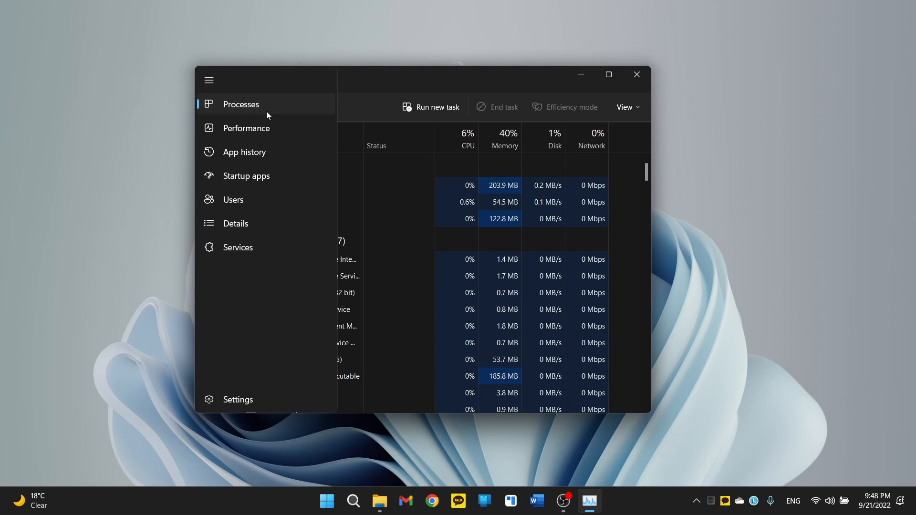
{"action": "left_click", "coordinate": [245, 128]}
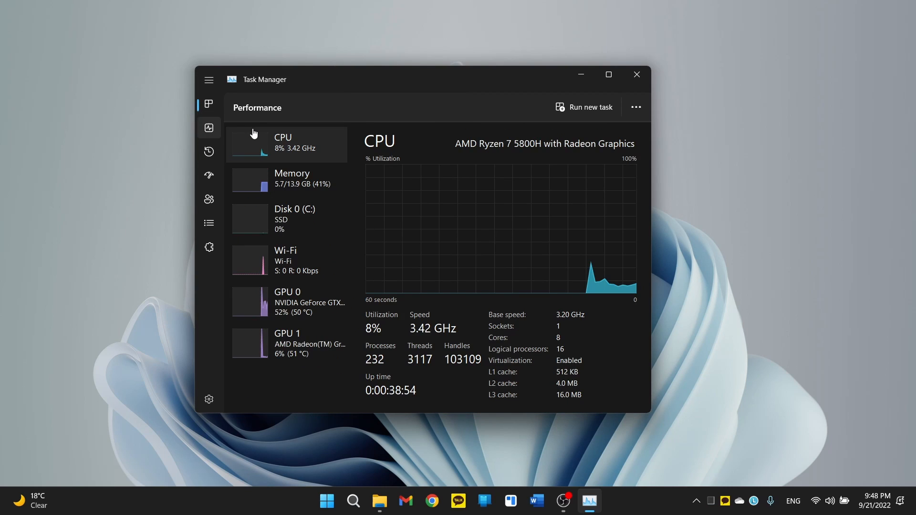
{"action": "left_click", "coordinate": [208, 80]}
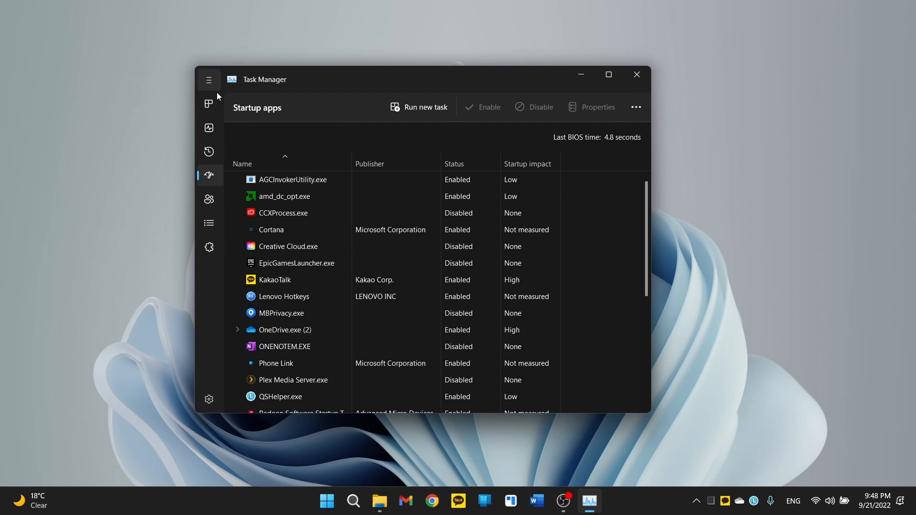
{"action": "left_click", "coordinate": [209, 104]}
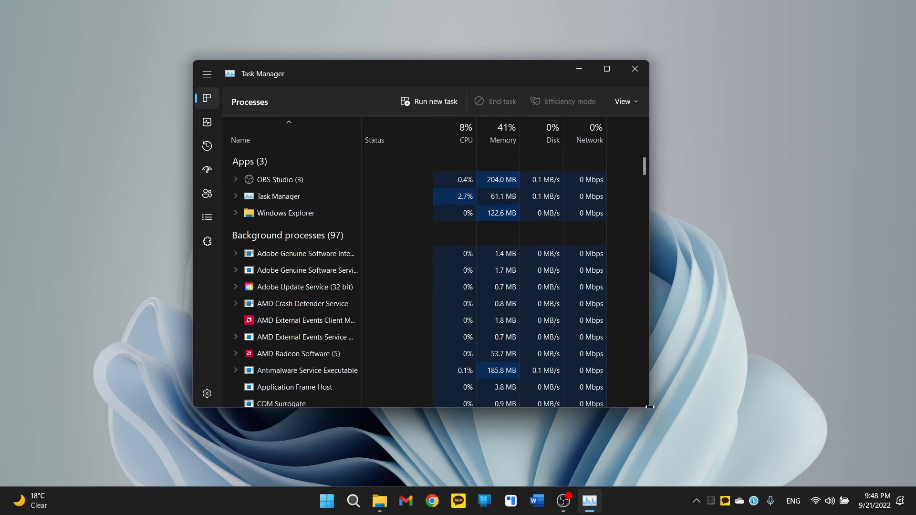
- Enlarge the Task Manager window slightly, move it right, and close it
{"action": "left_click_drag", "start_coordinate": [651, 408], "coordinate": [724, 411]}
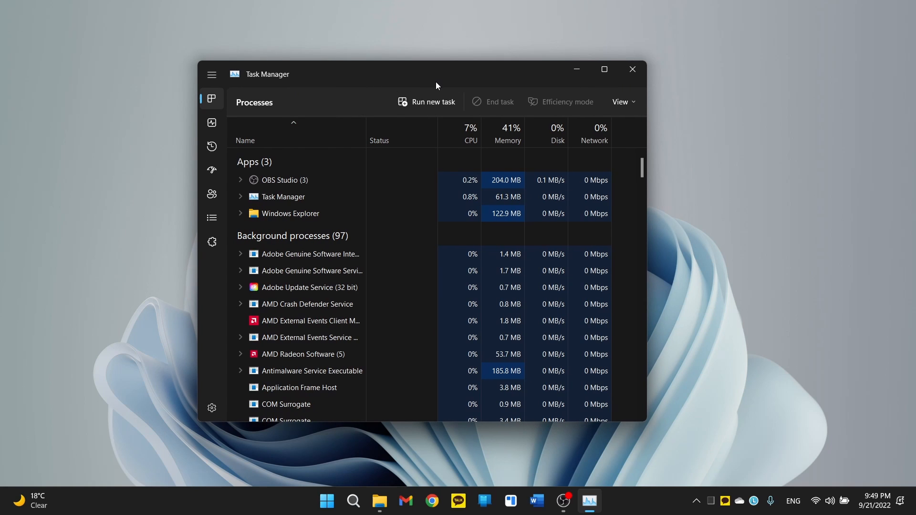
{"action": "left_click_drag", "start_coordinate": [435, 73], "coordinate": [464, 67]}
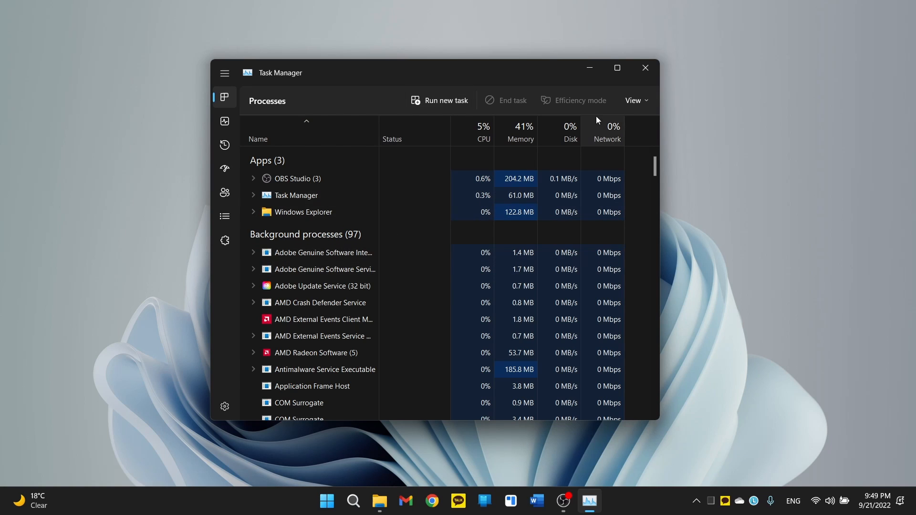
{"action": "left_click", "coordinate": [645, 68]}
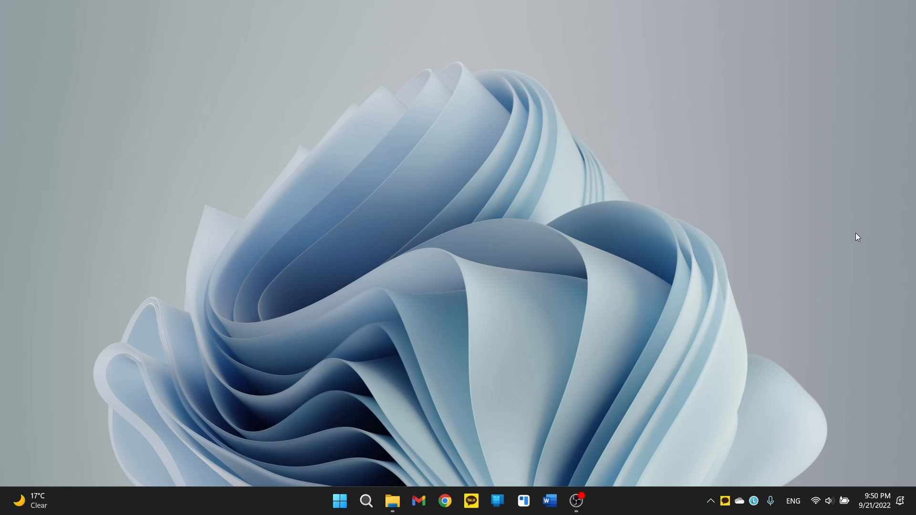
- Open and close Quick Settings, then open the 22H2 recordings folder in File Explorer
{"action": "left_click", "coordinate": [821, 500]}
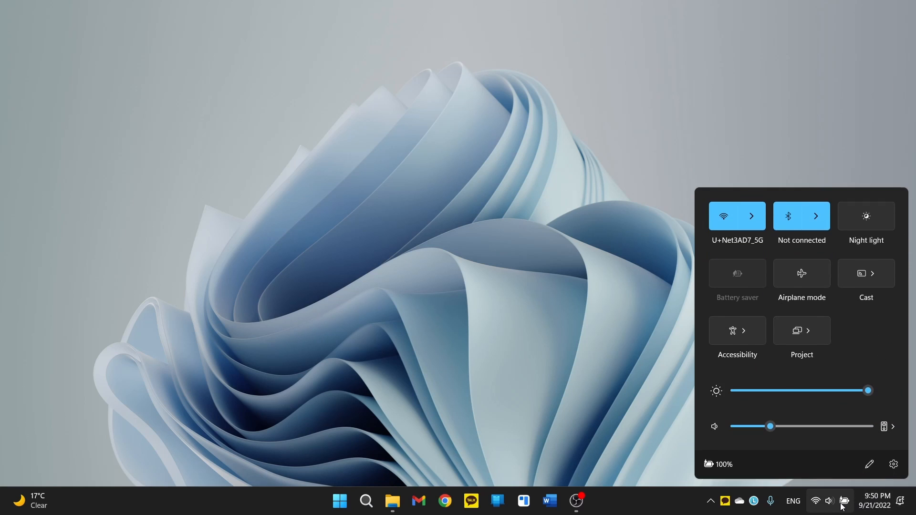
{"action": "left_click", "coordinate": [816, 216]}
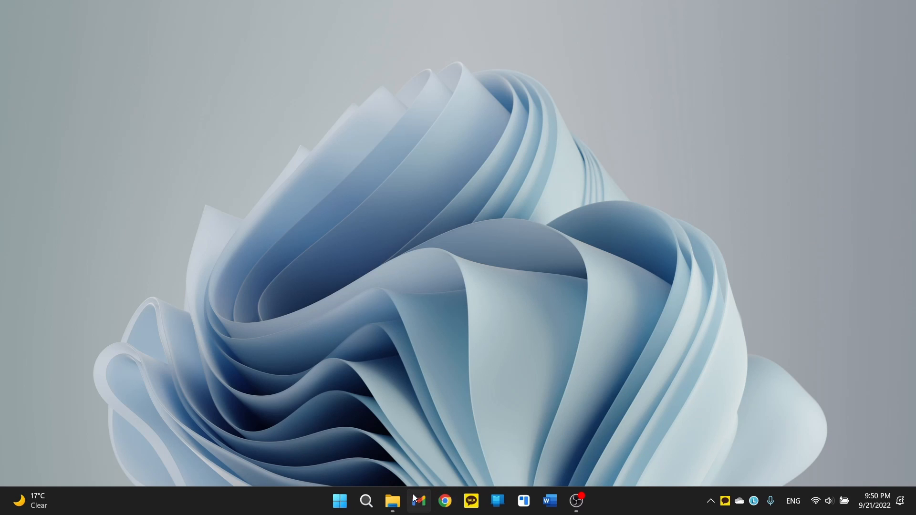
{"action": "left_click", "coordinate": [391, 501]}
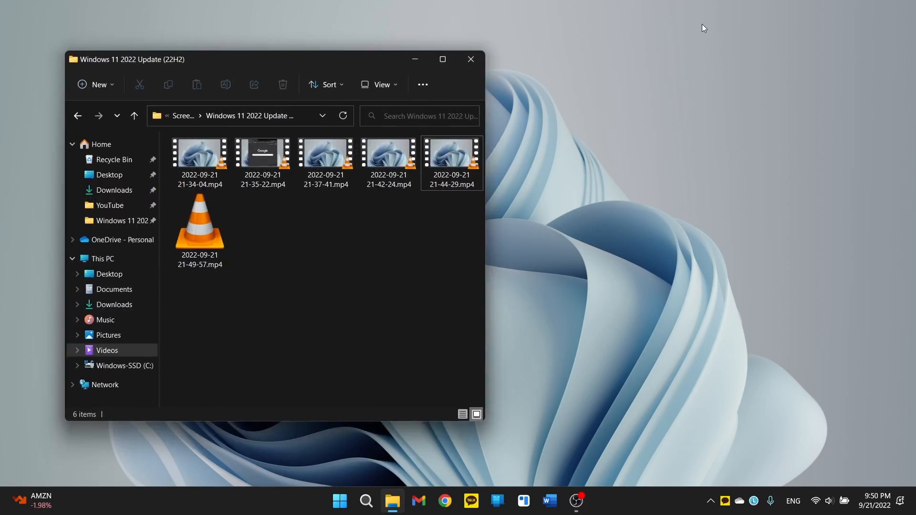